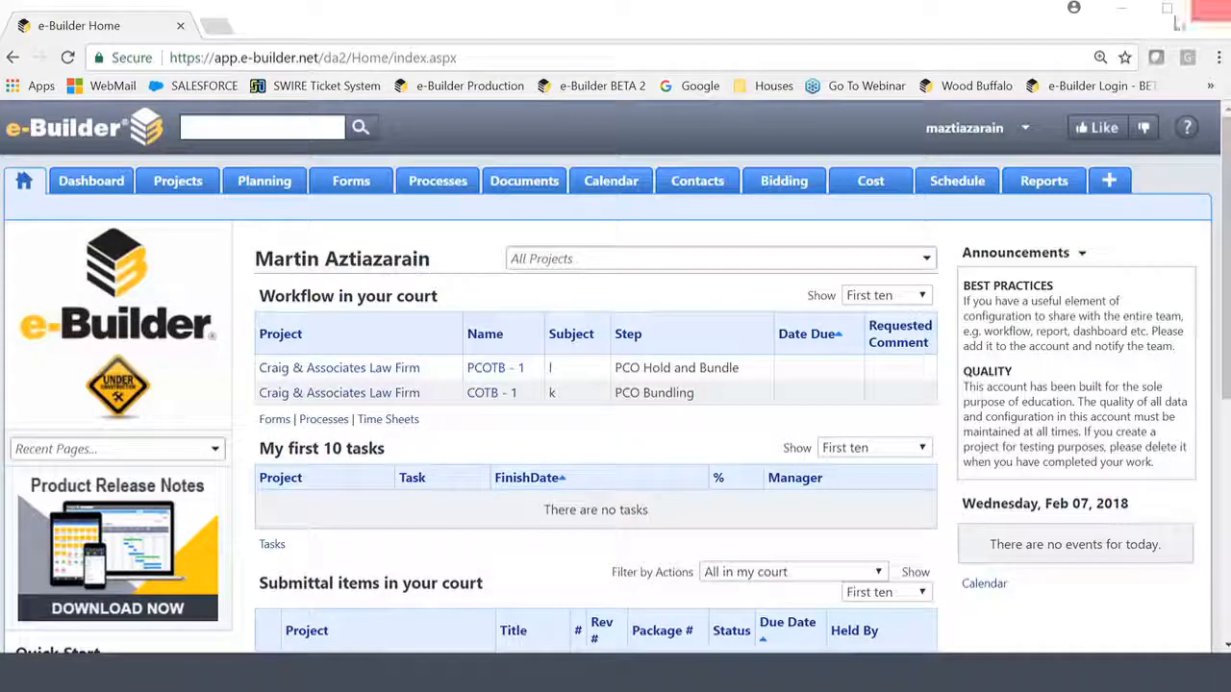
mouse_move(610, 204)
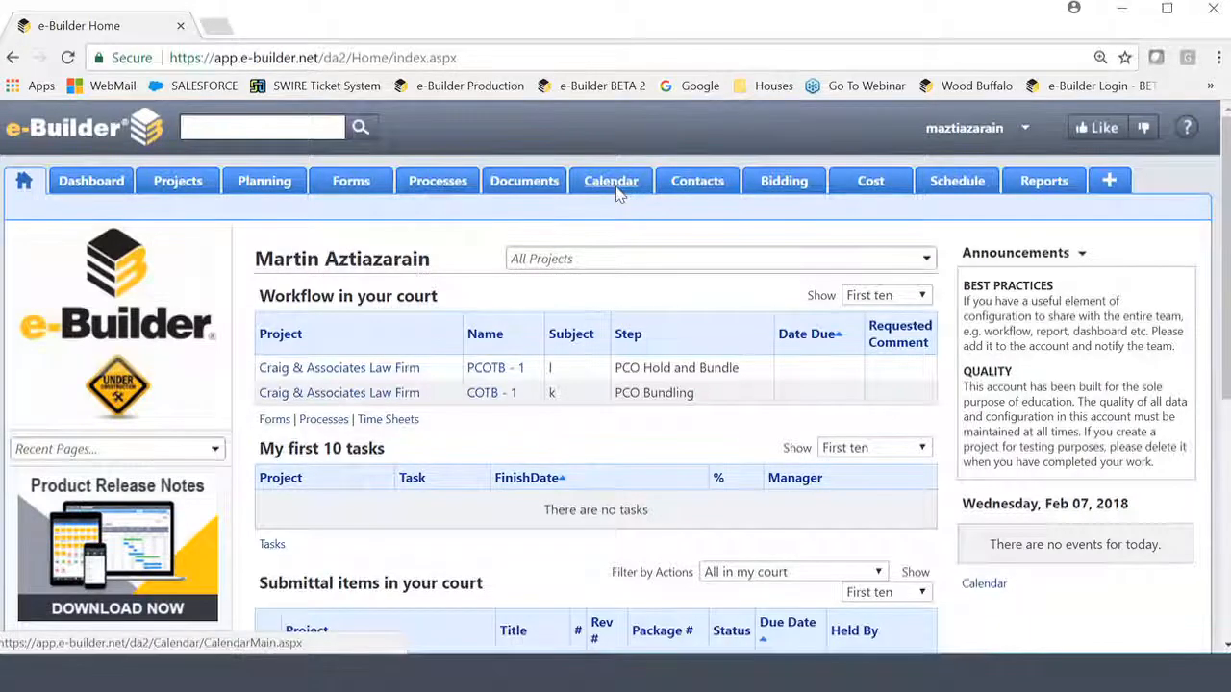
Step: Show the February 05–09 work-week calendar with the project filter left blank
click(611, 181)
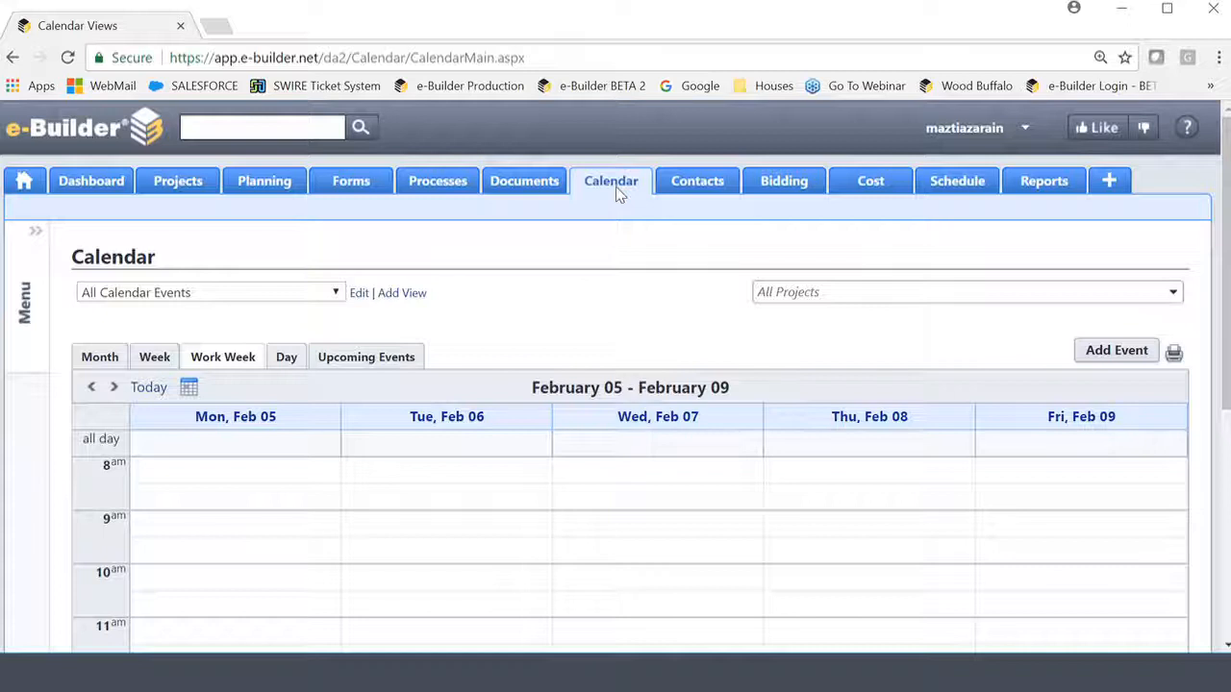
mouse_move(695, 223)
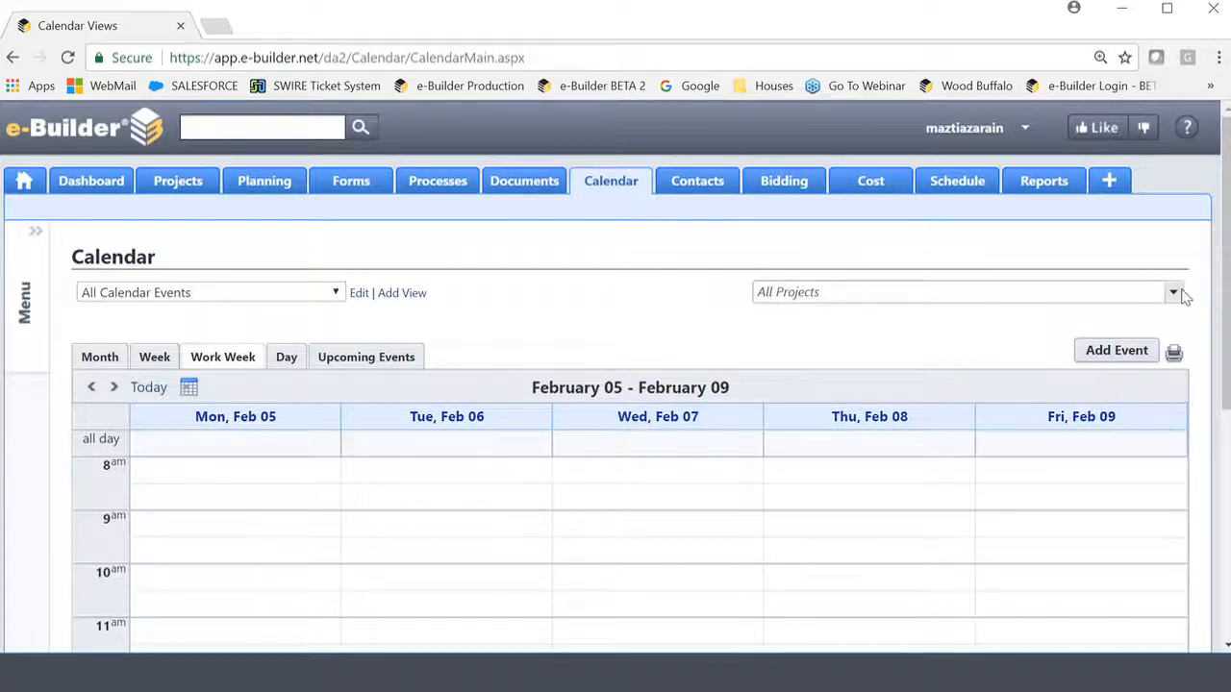
click(1172, 293)
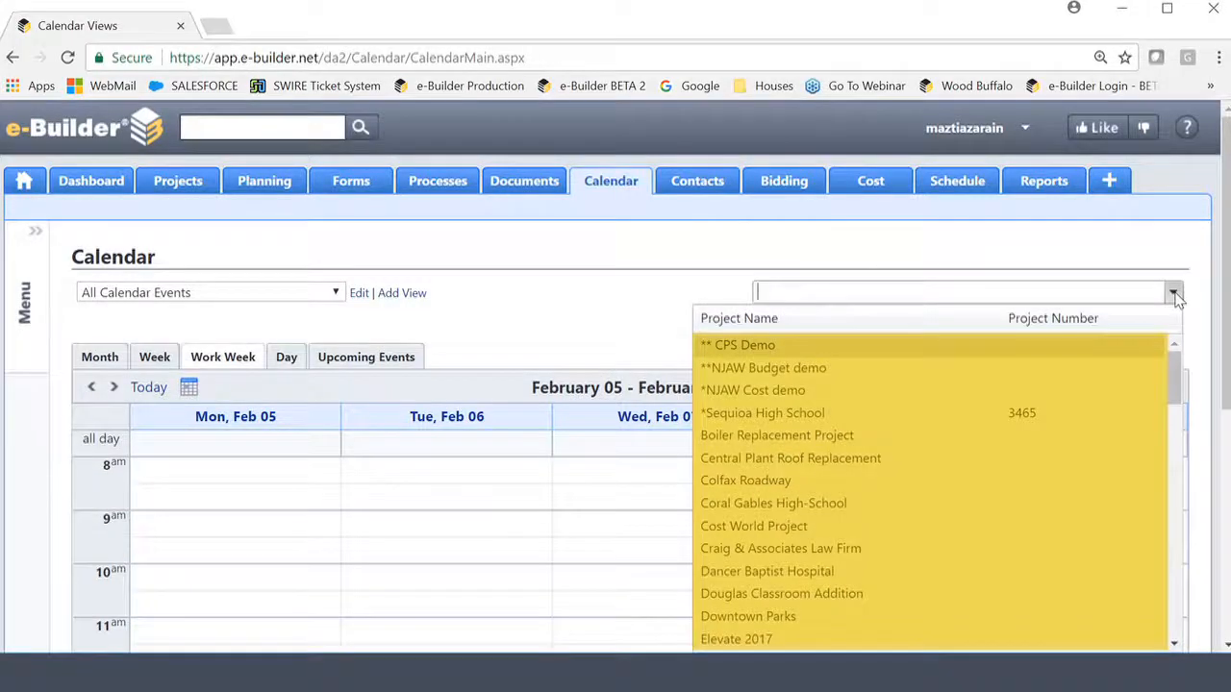
click(1173, 292)
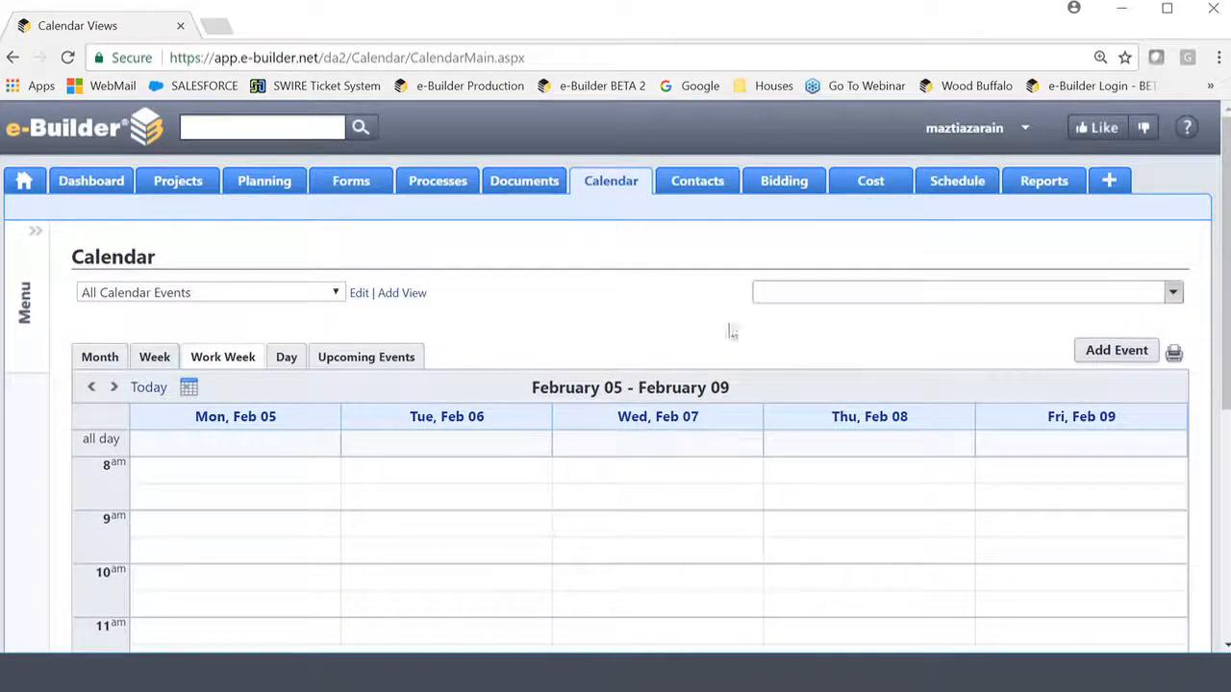
mouse_move(625, 346)
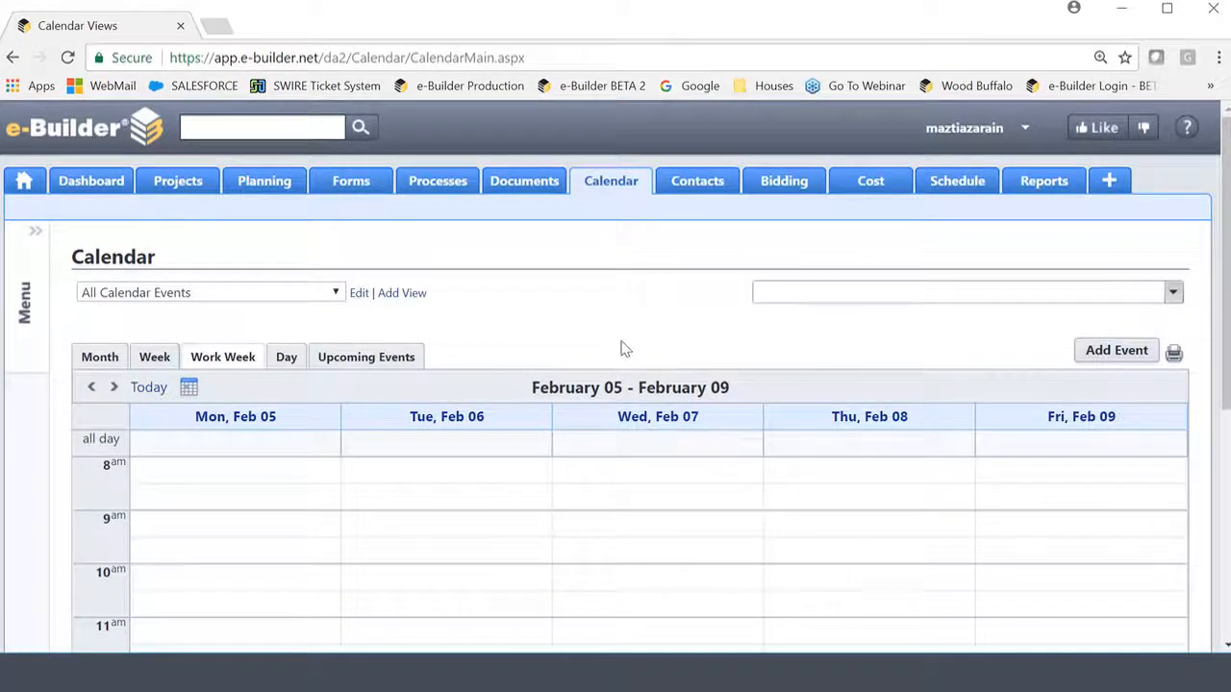
mouse_move(1117, 350)
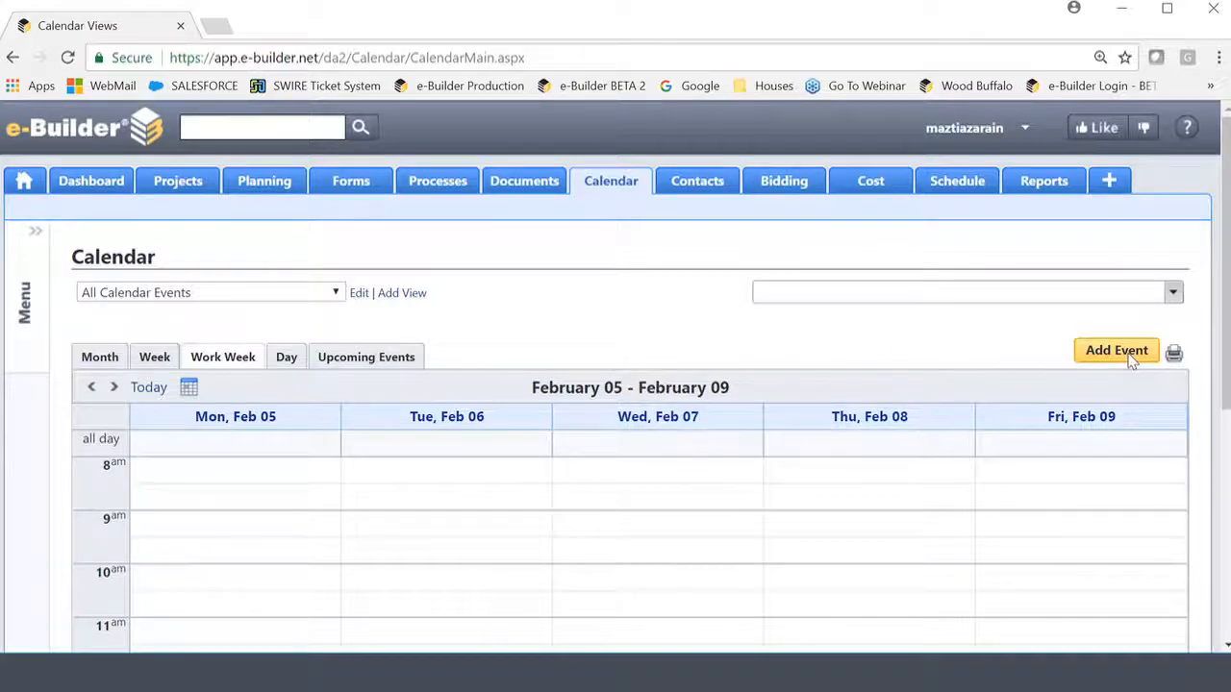
click(952, 293)
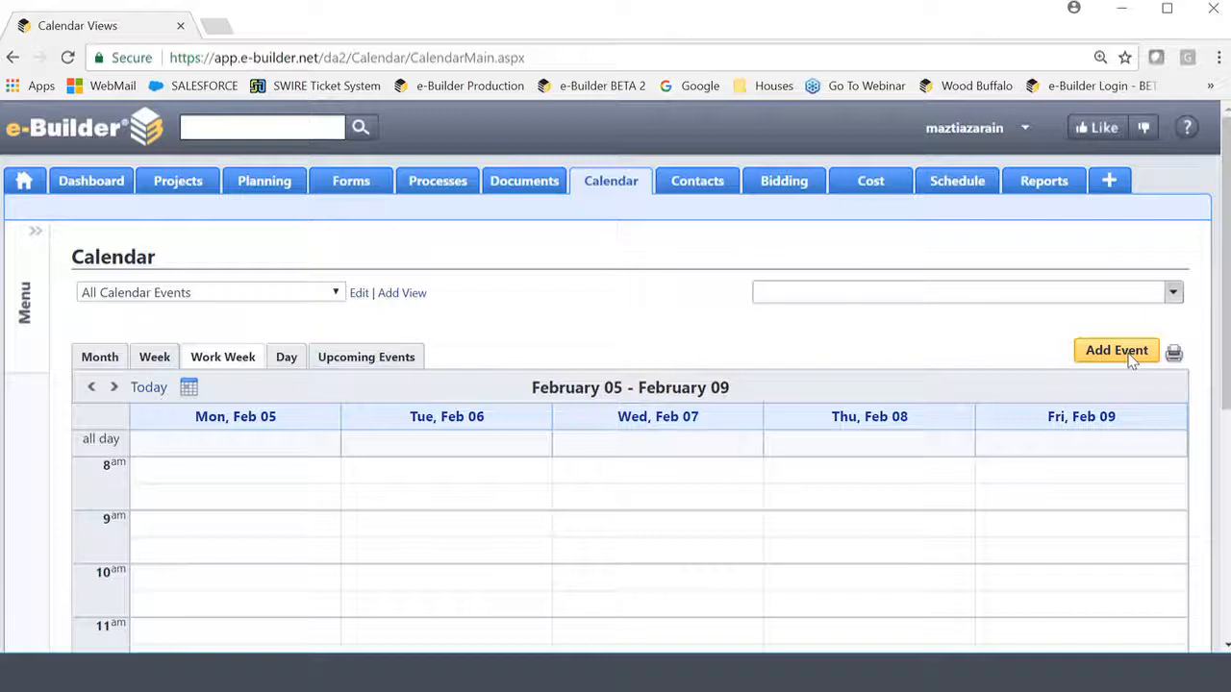
click(956, 293)
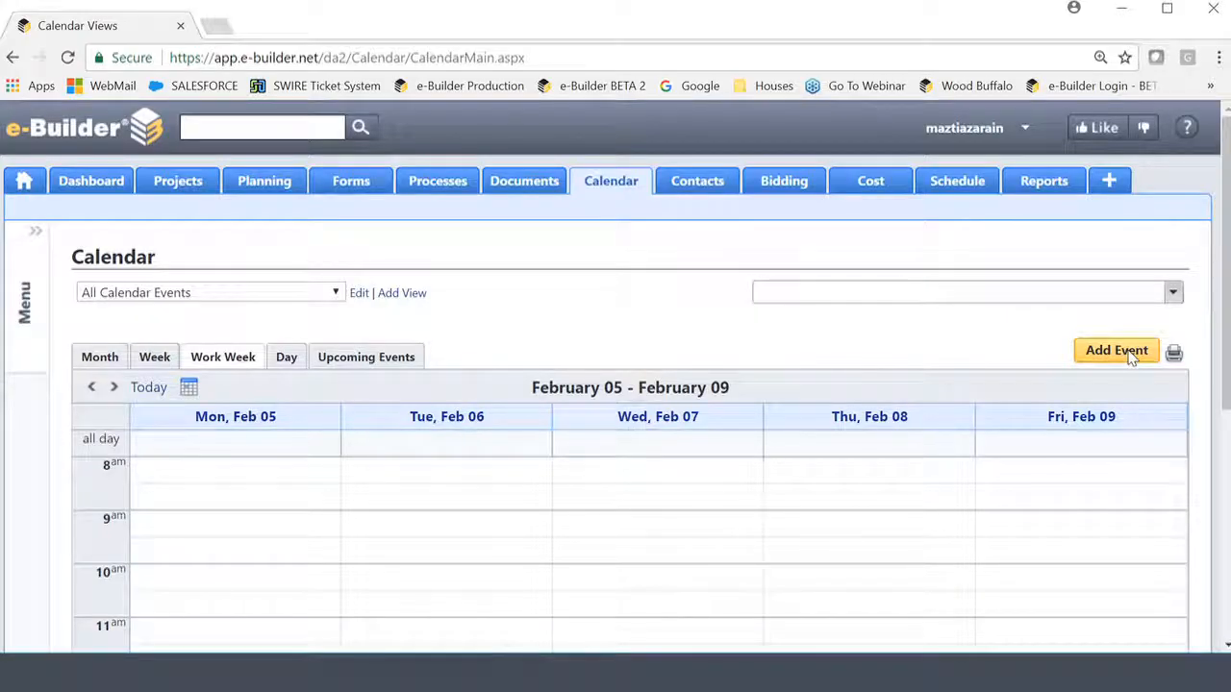
Step: Start a new account-level event for 02.07.2018, 10:30–11:30am, with an empty subject
click(1116, 350)
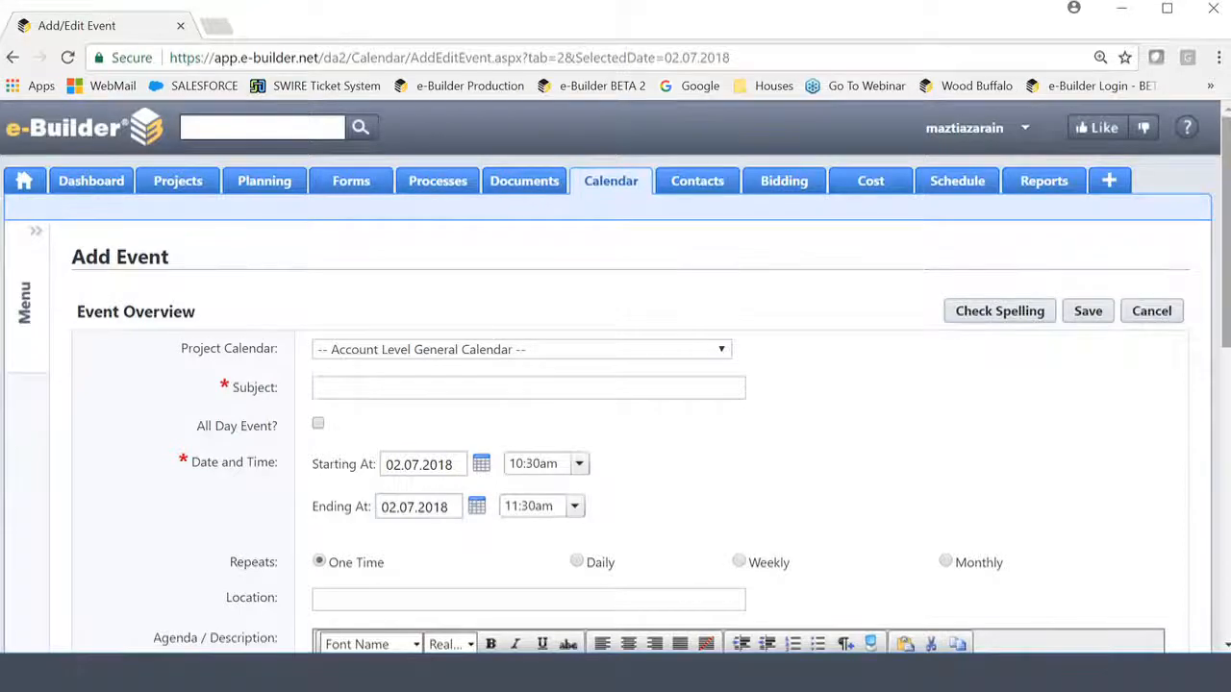
scroll(down, 3)
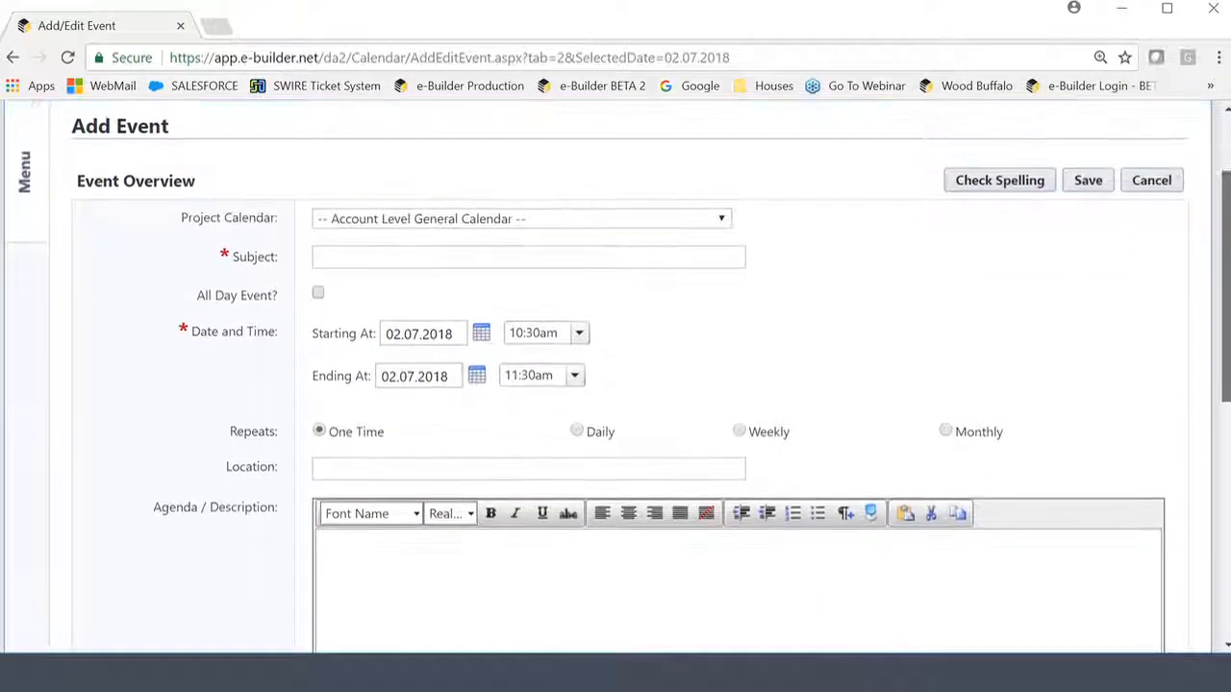
scroll(down, 3)
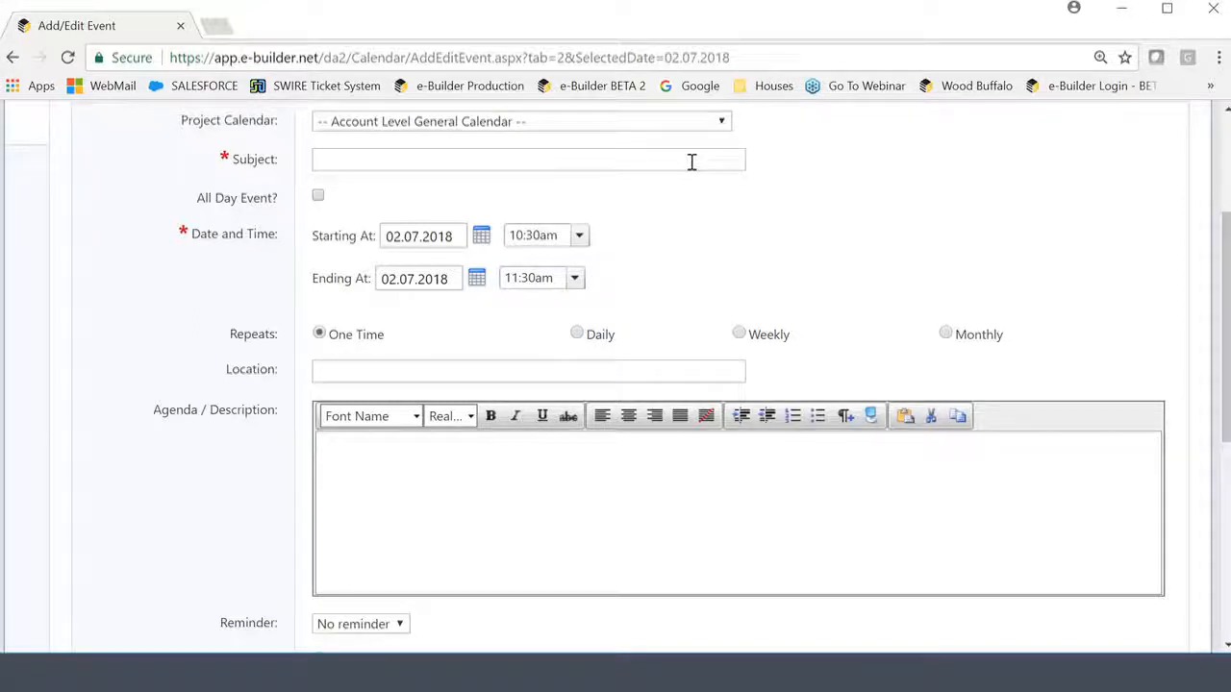
click(528, 160)
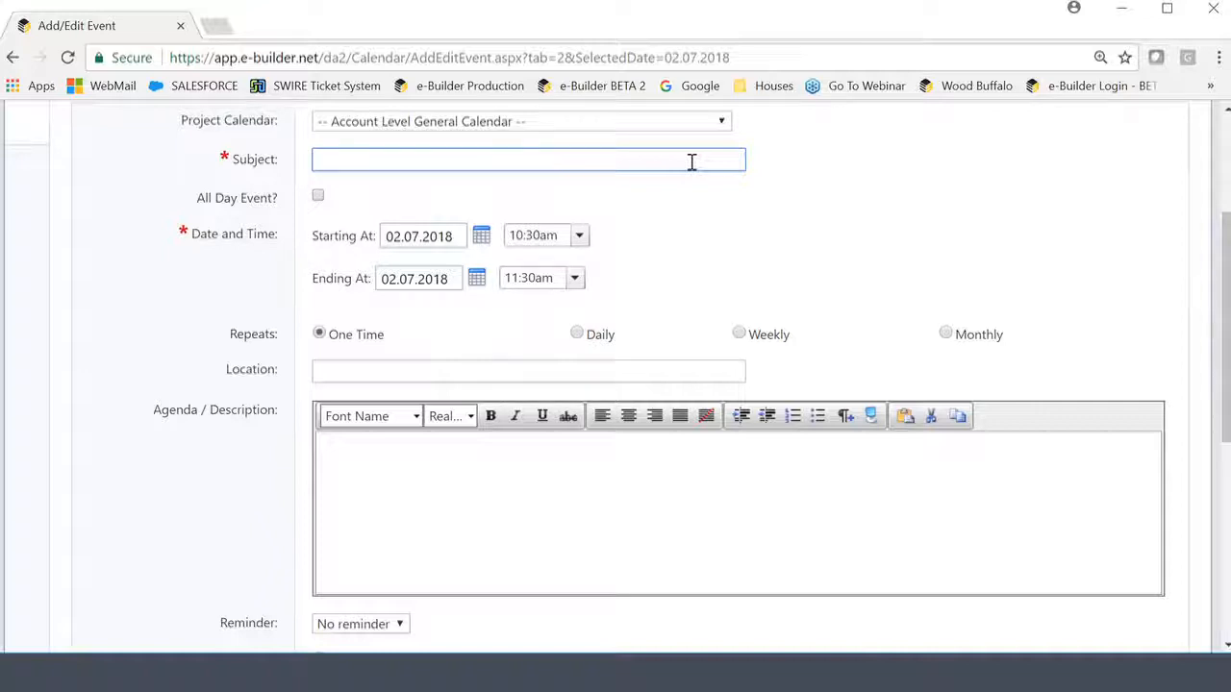
Step: Enter 'Headline' as the event subject, leaving the agenda blank
click(528, 160)
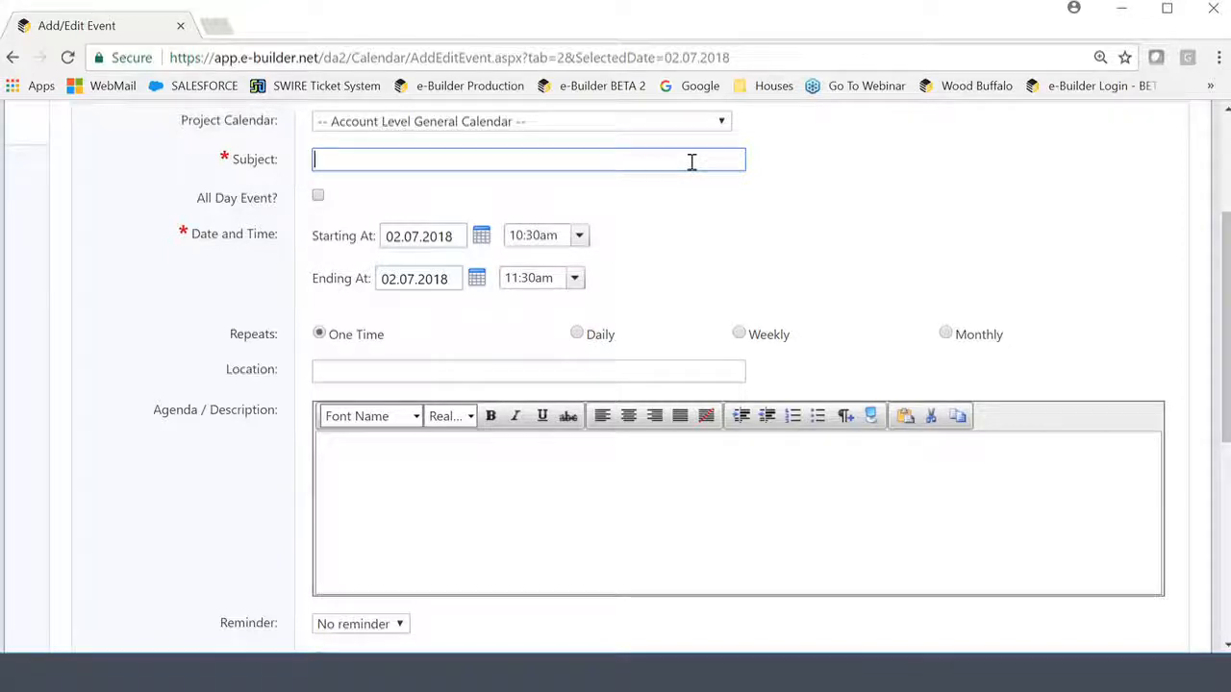
text(Headline)
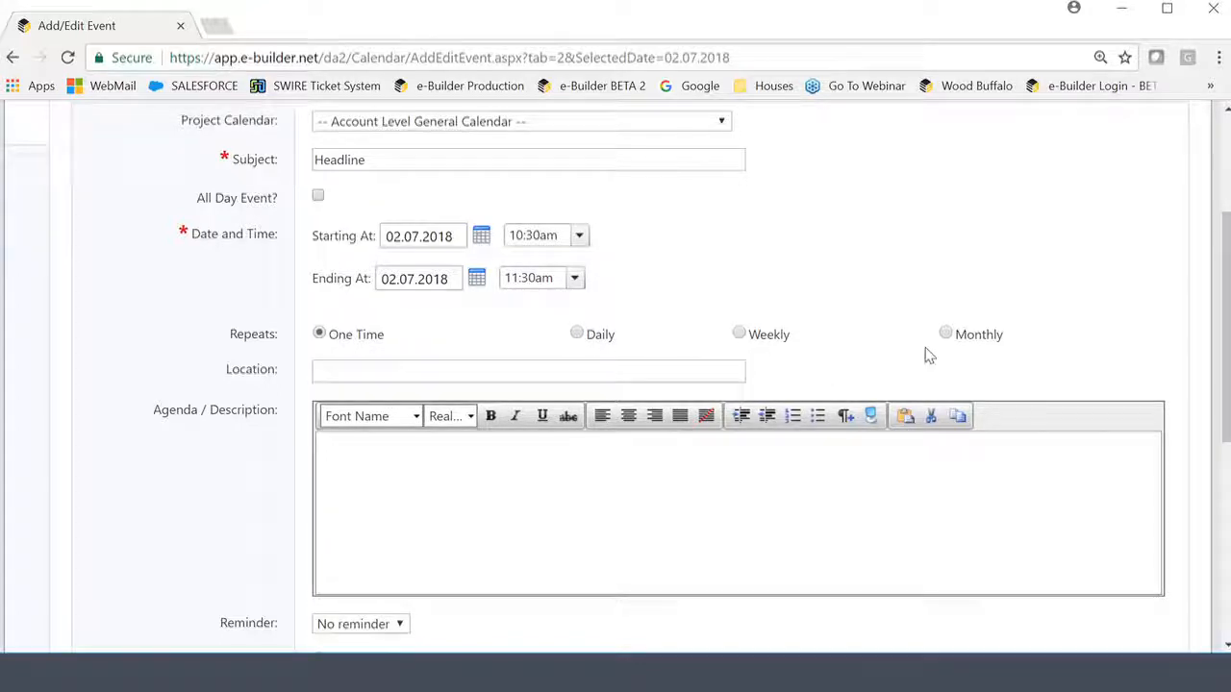
click(528, 370)
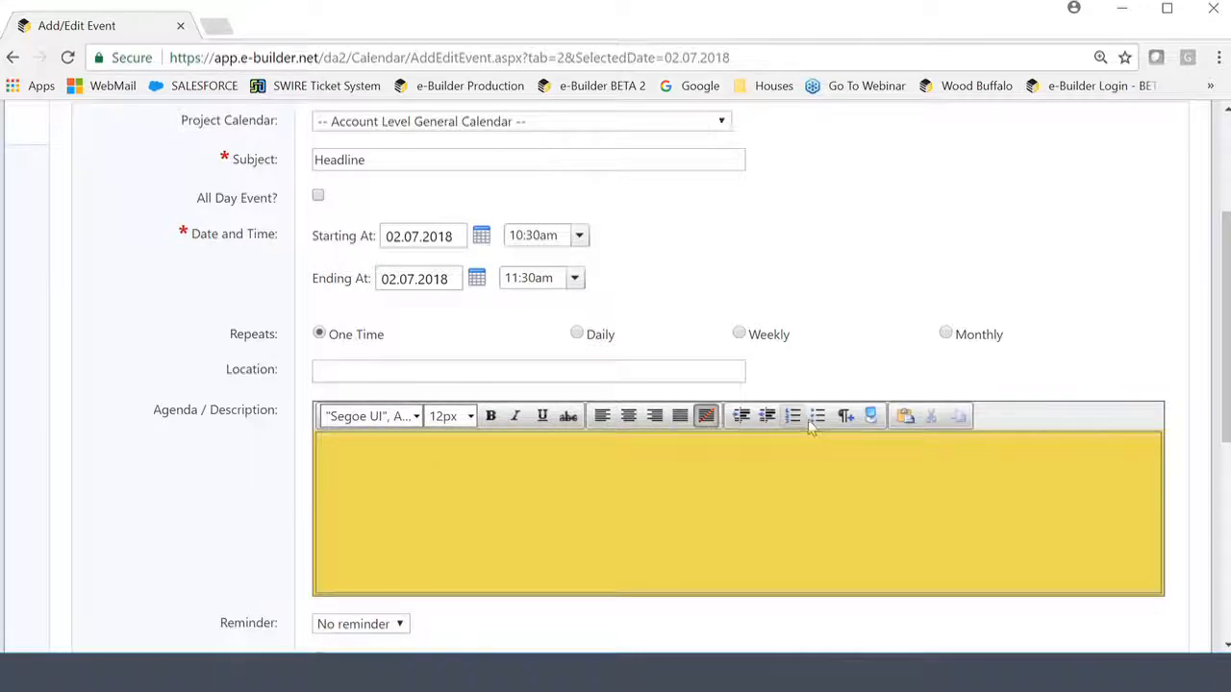
mouse_move(875, 447)
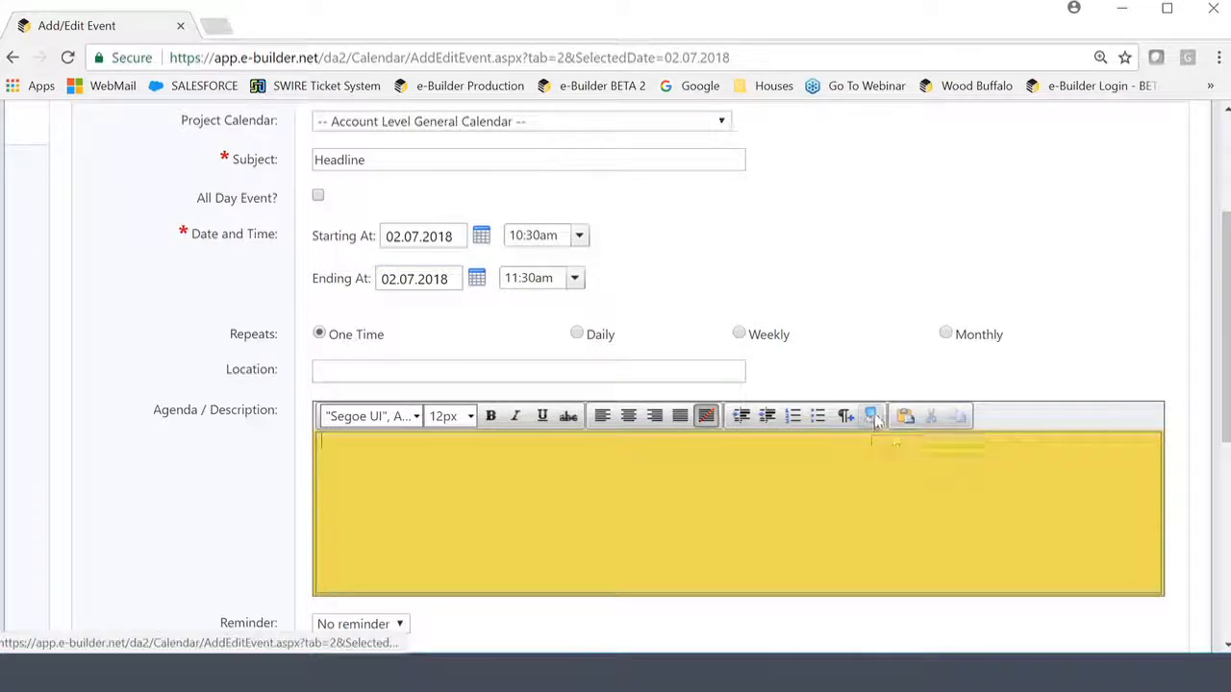
mouse_move(871, 416)
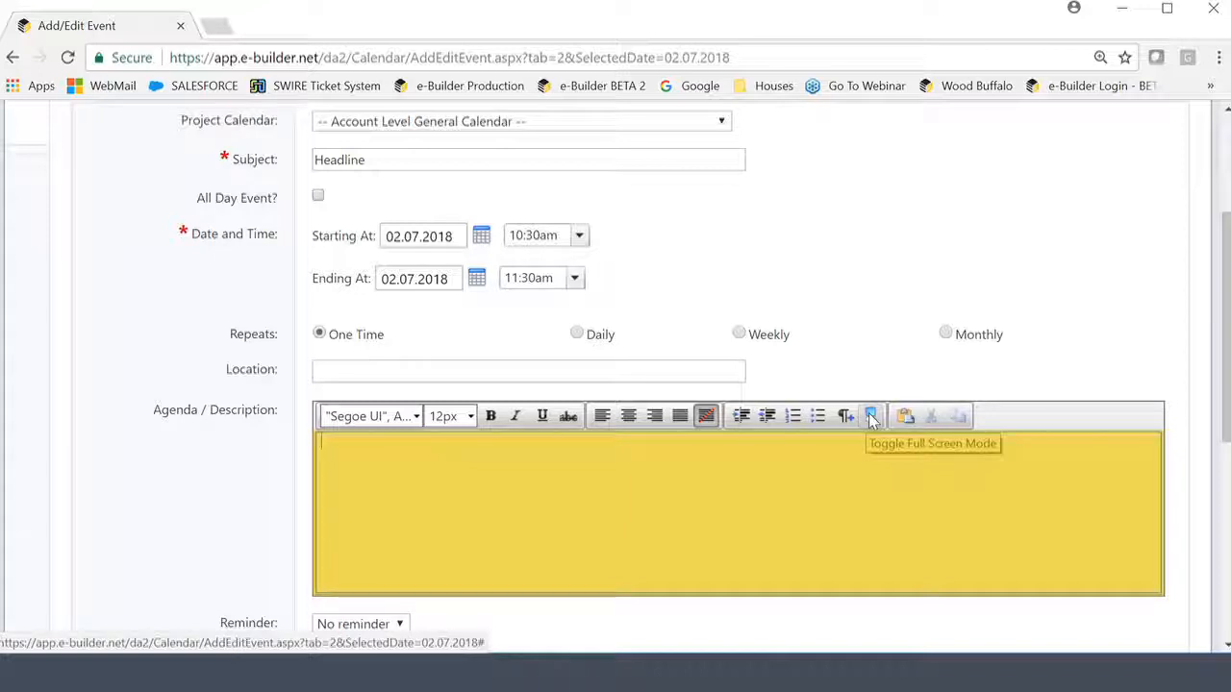
click(870, 415)
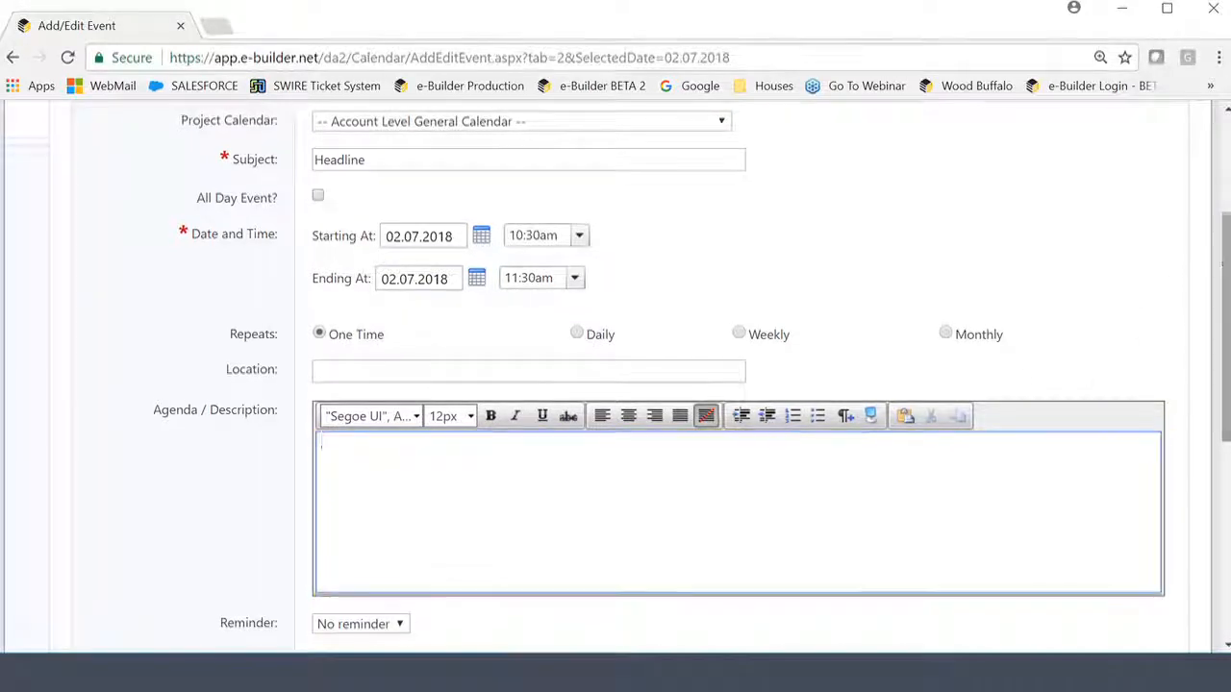
Step: Keep the new event's visibility set to Public
scroll(down, 3)
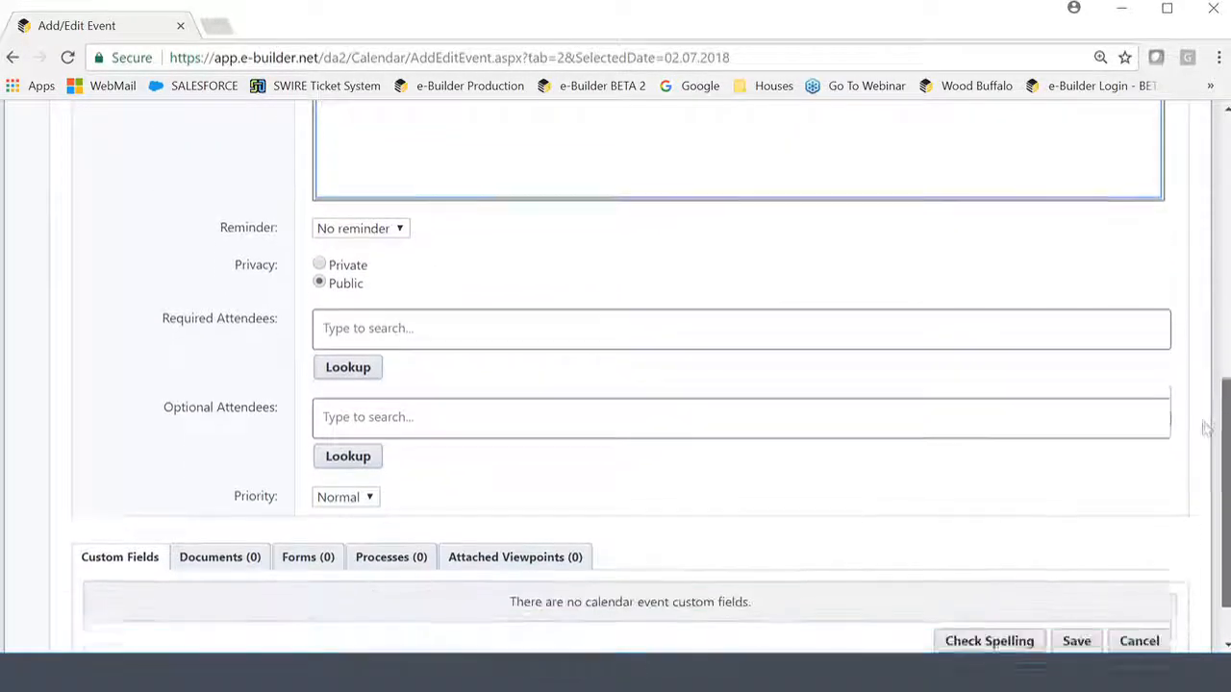
scroll(down, 3)
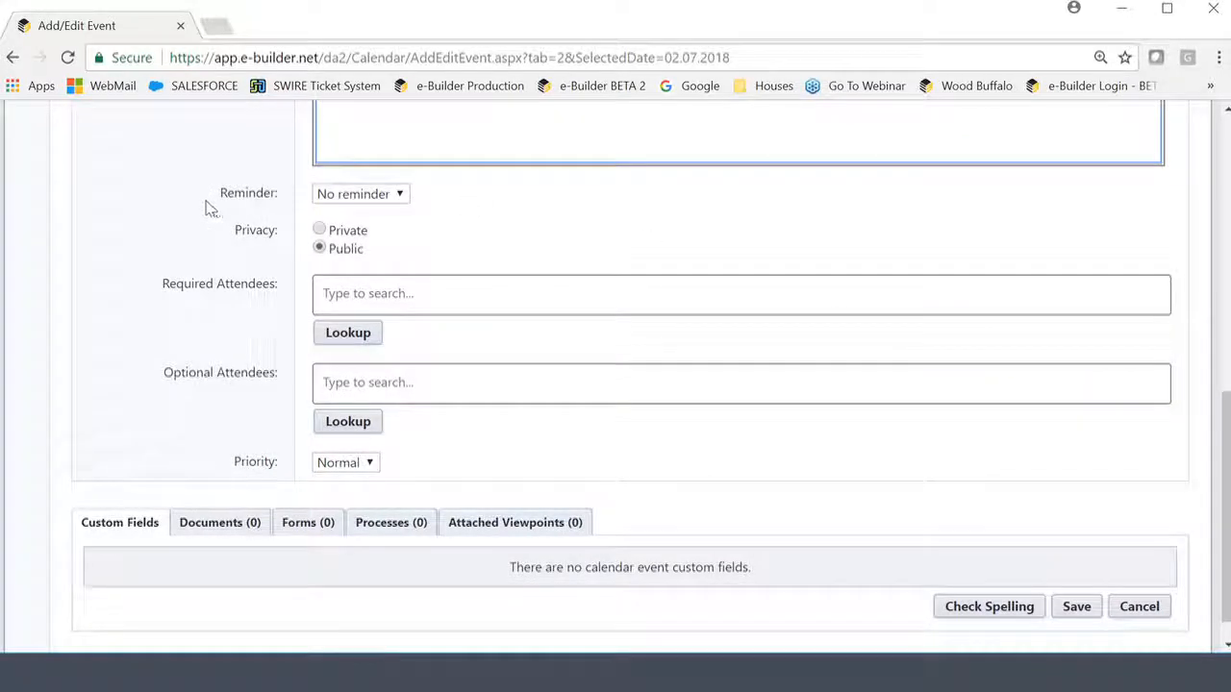
click(360, 193)
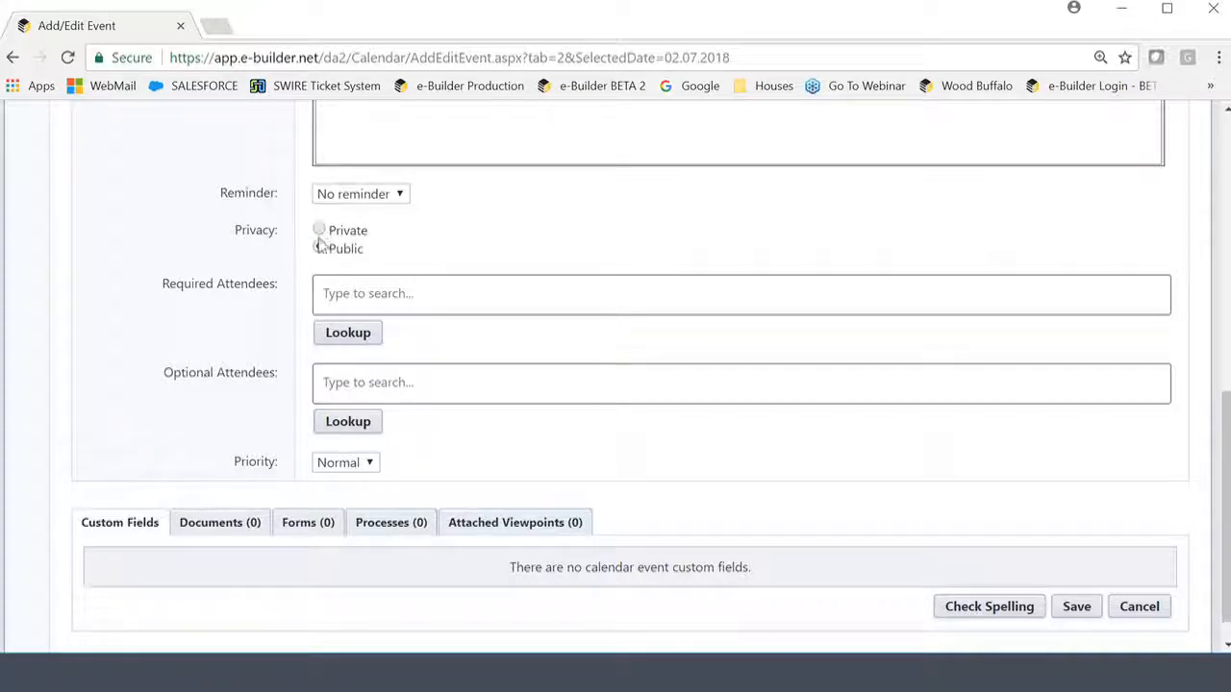
click(319, 247)
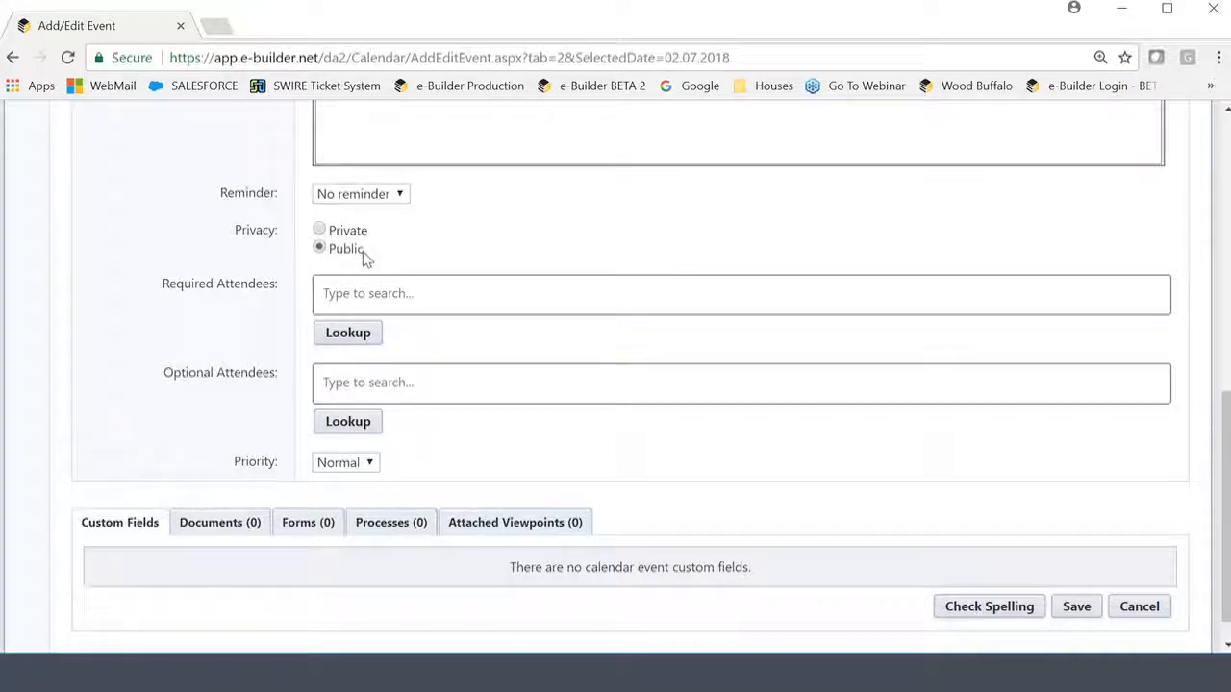
mouse_move(348, 272)
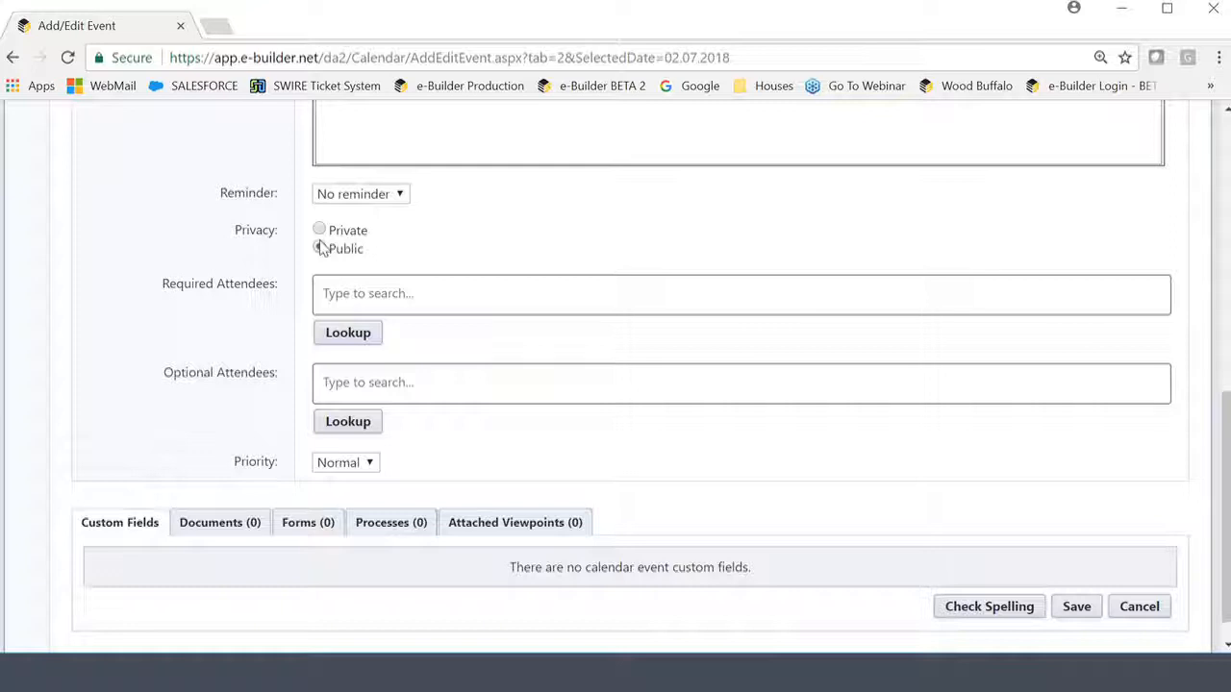
click(319, 247)
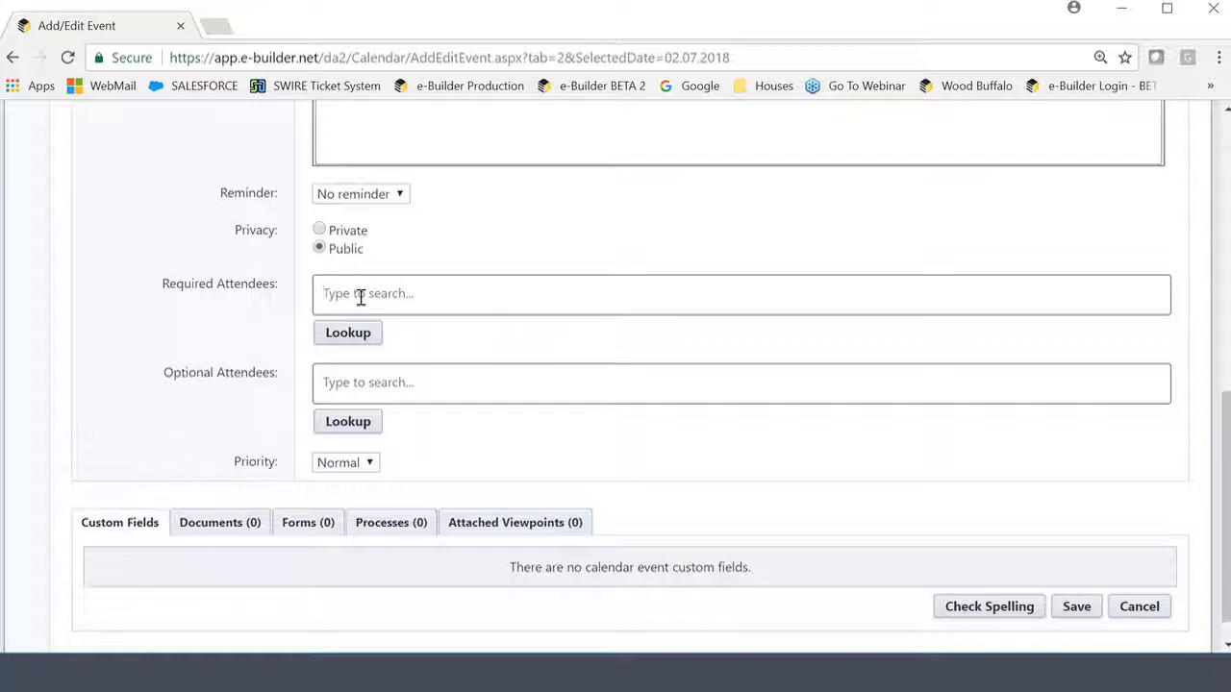
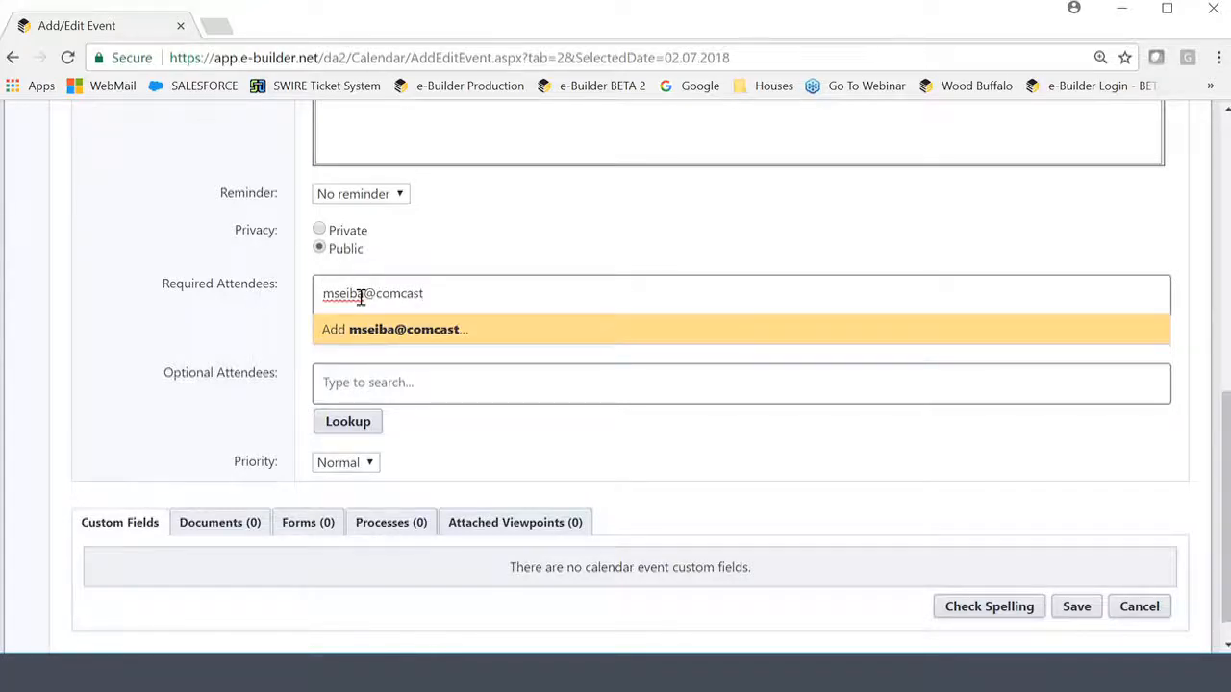
click(404, 329)
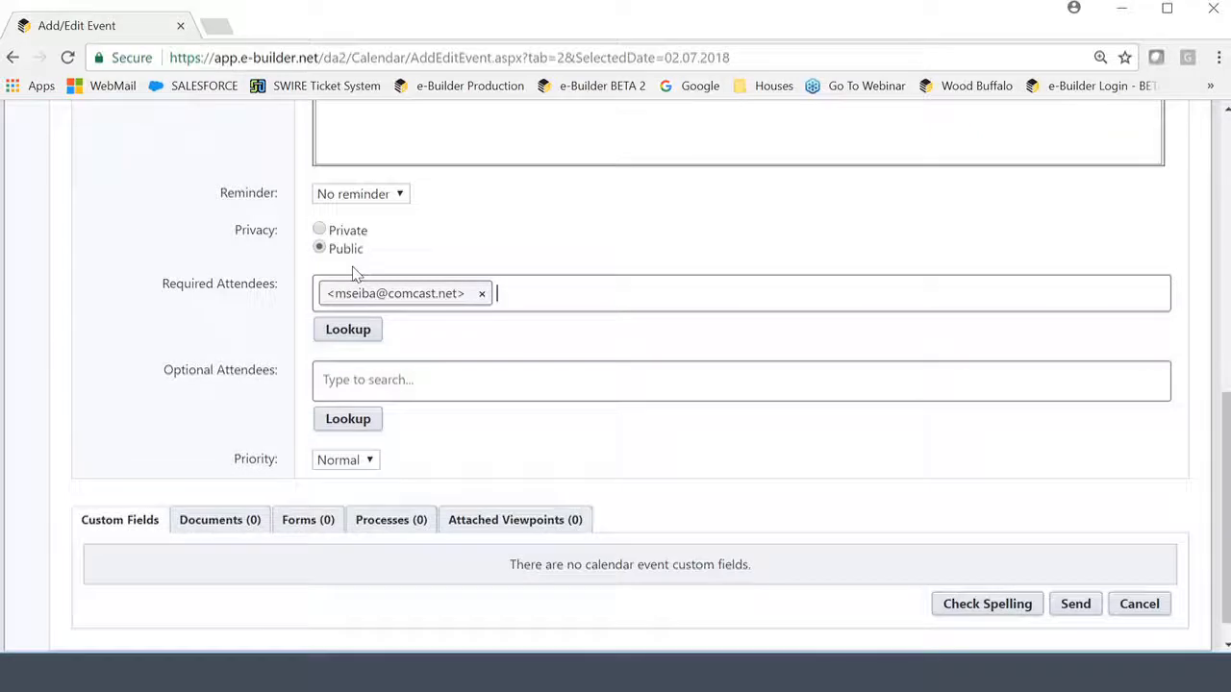
click(347, 329)
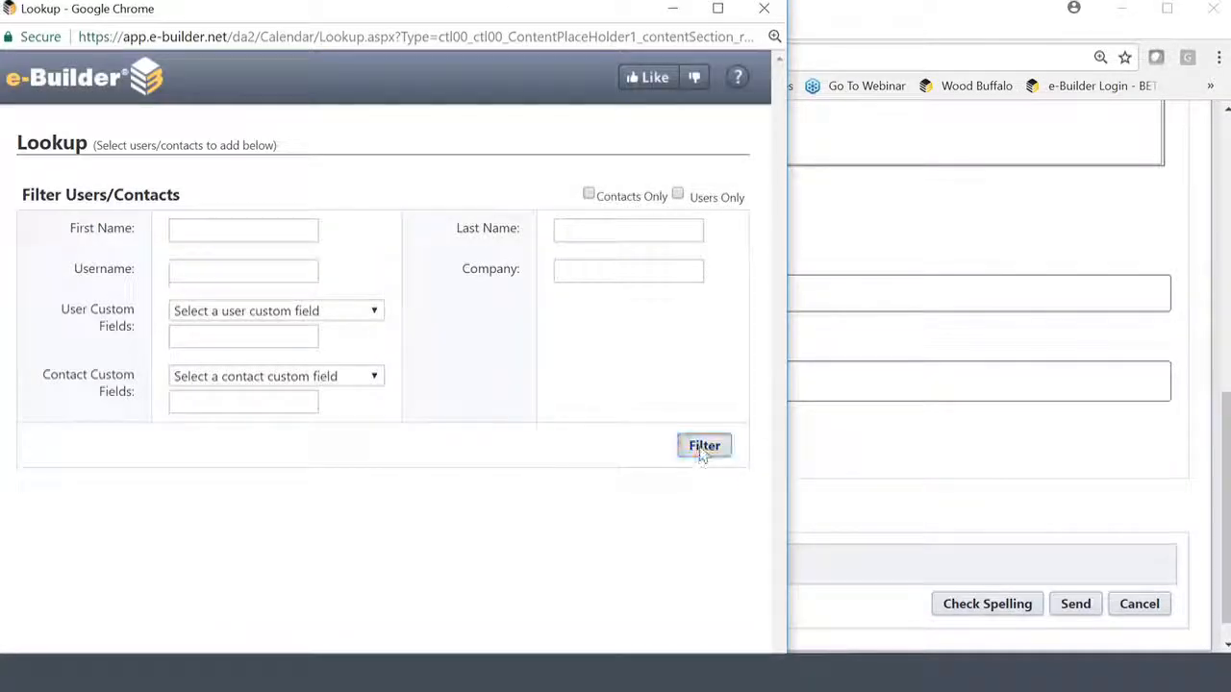
Step: List all users and contacts in the Lookup, then close it without adding anyone
click(704, 446)
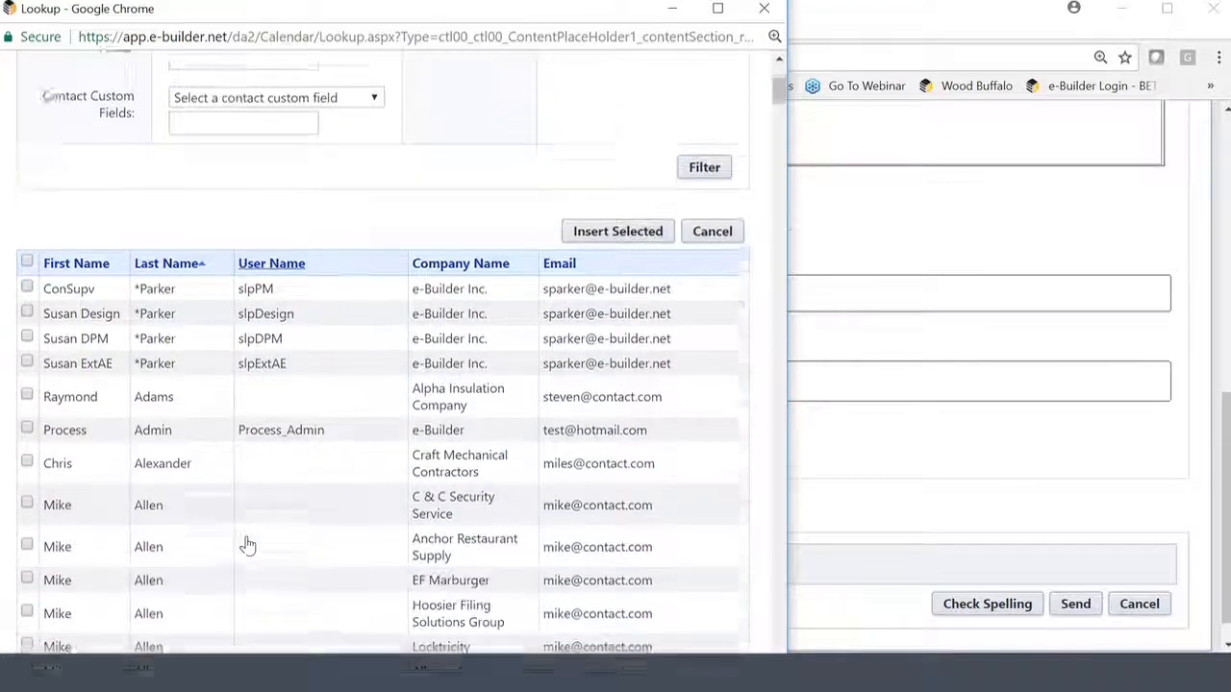
click(248, 546)
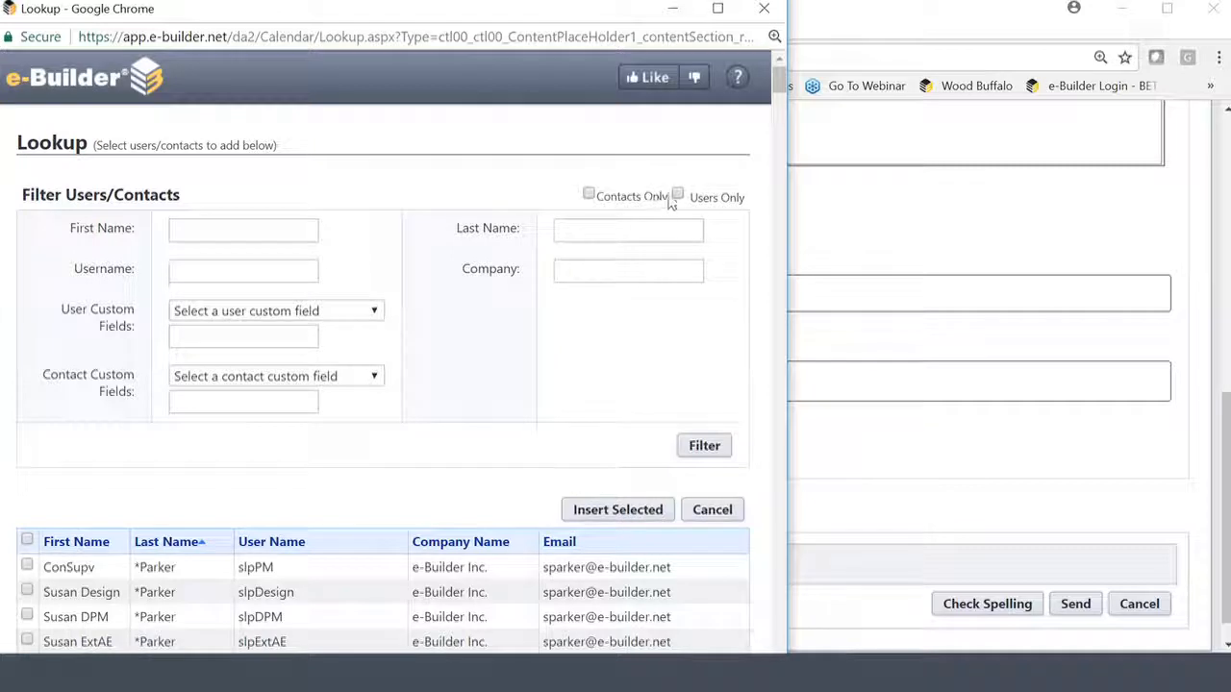
double_click(716, 197)
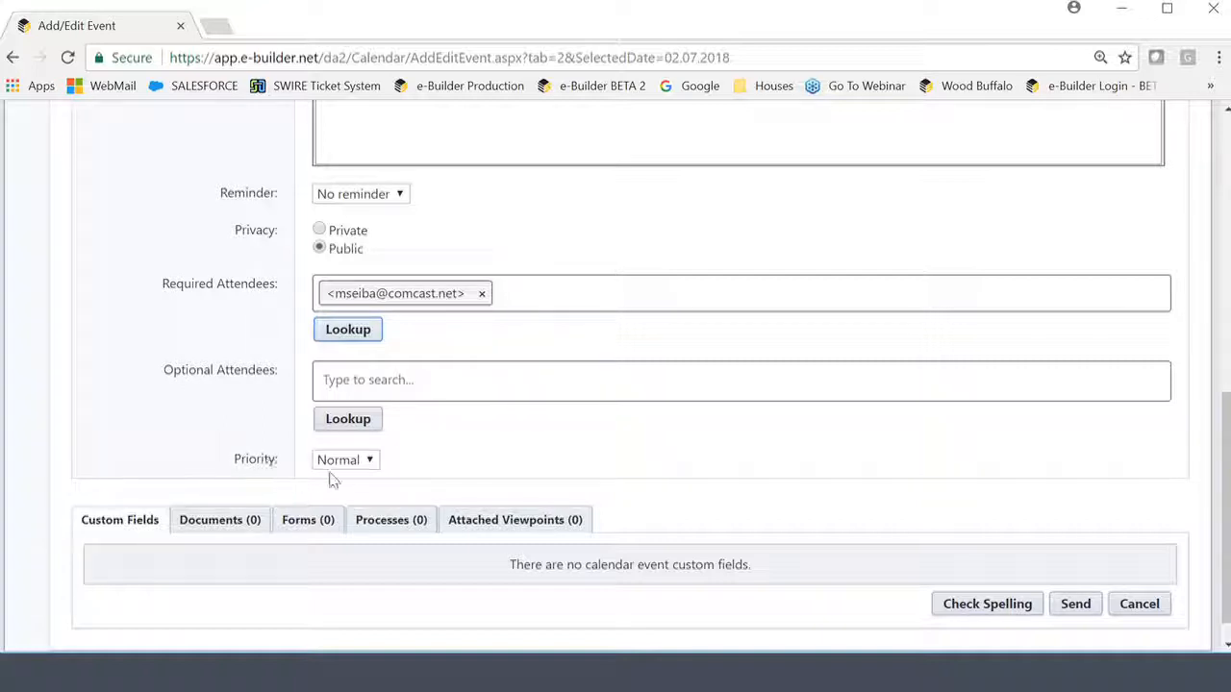
click(345, 460)
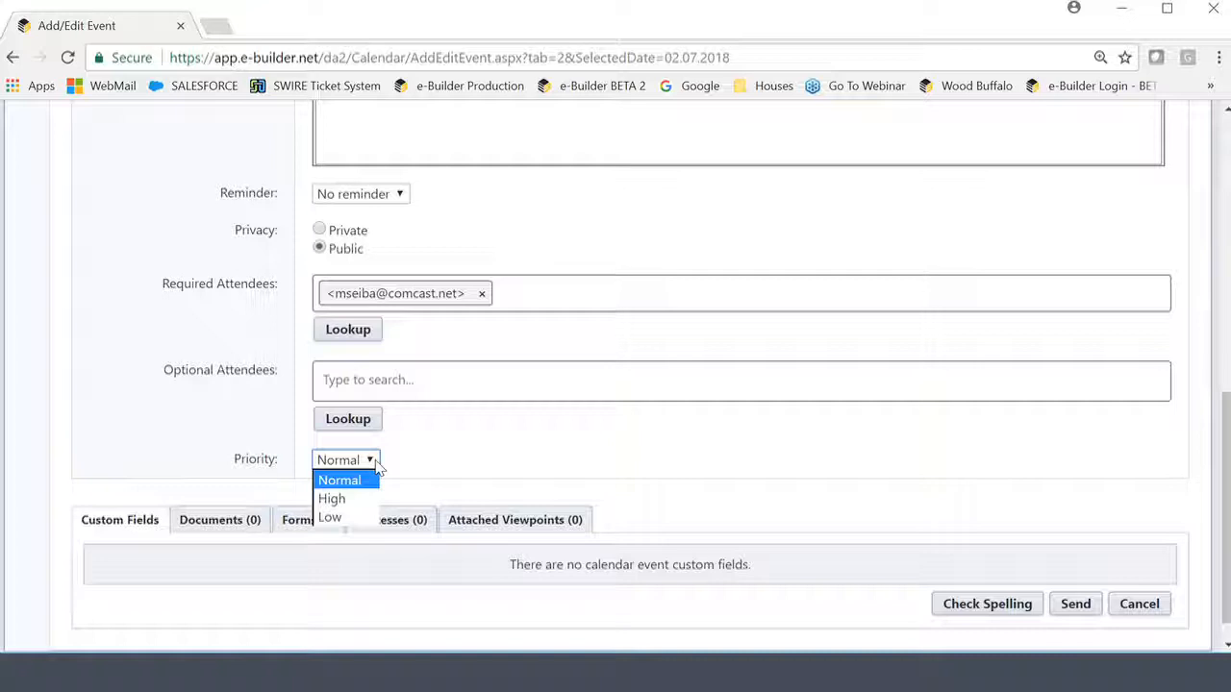
click(338, 480)
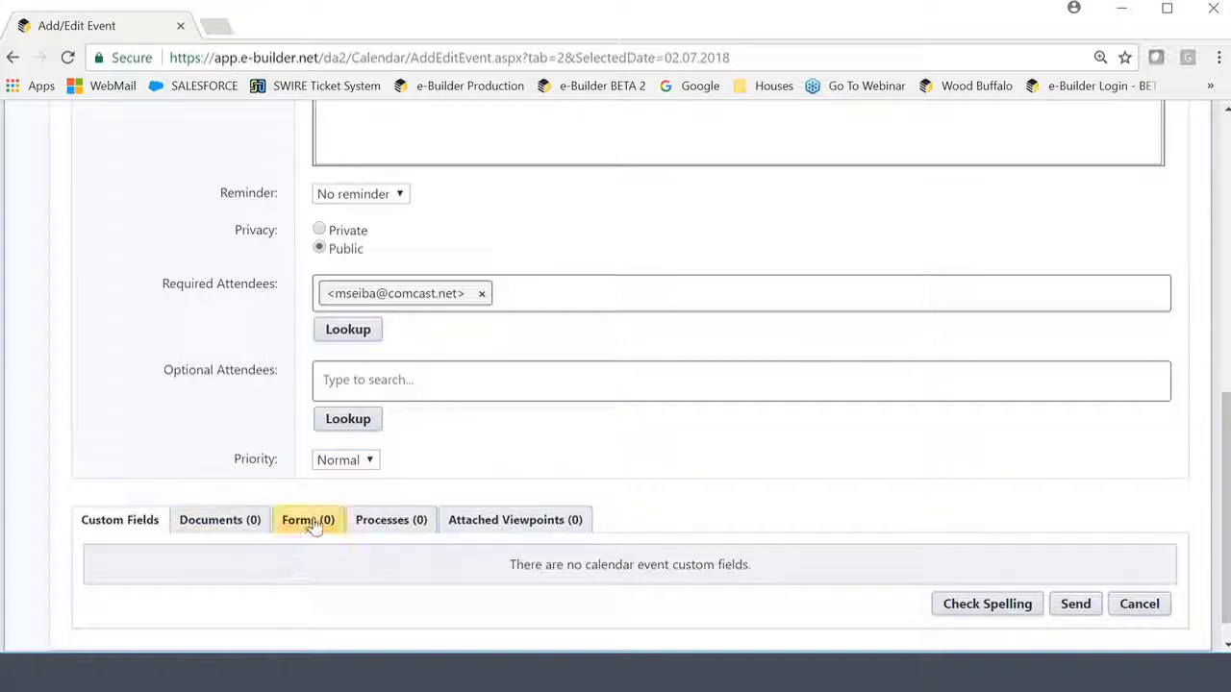
Step: Browse the event's empty Forms, Processes, Documents and Attached Viewpoints tabs
click(390, 520)
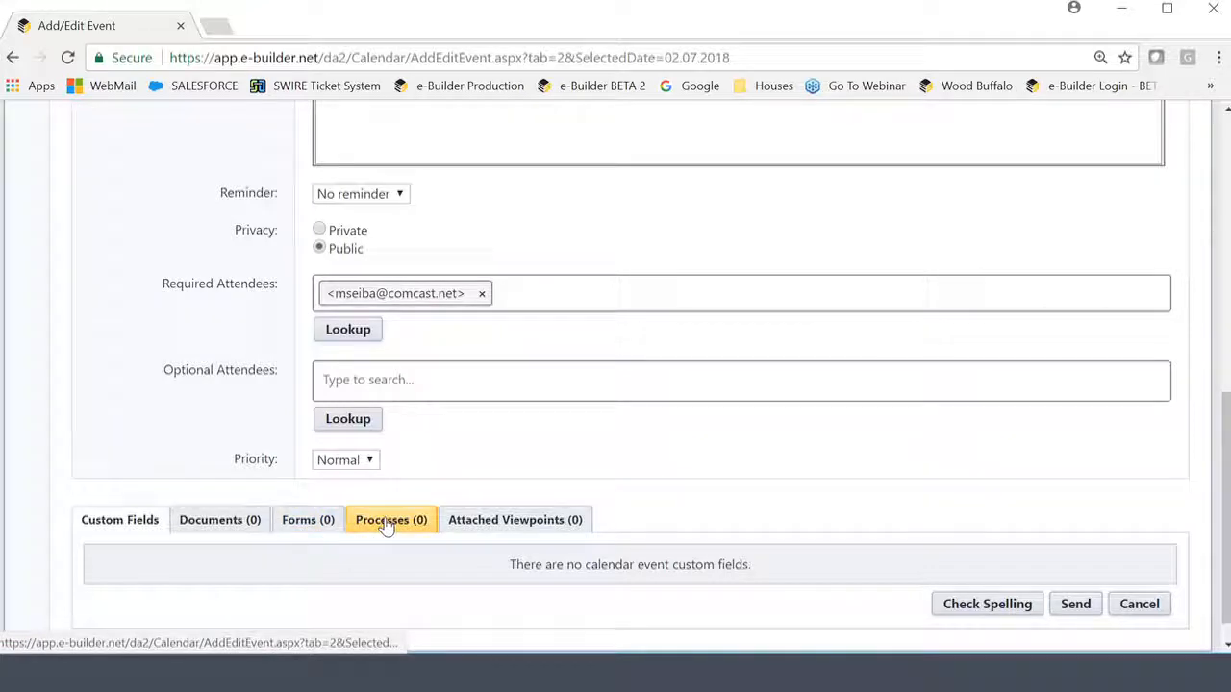
click(390, 519)
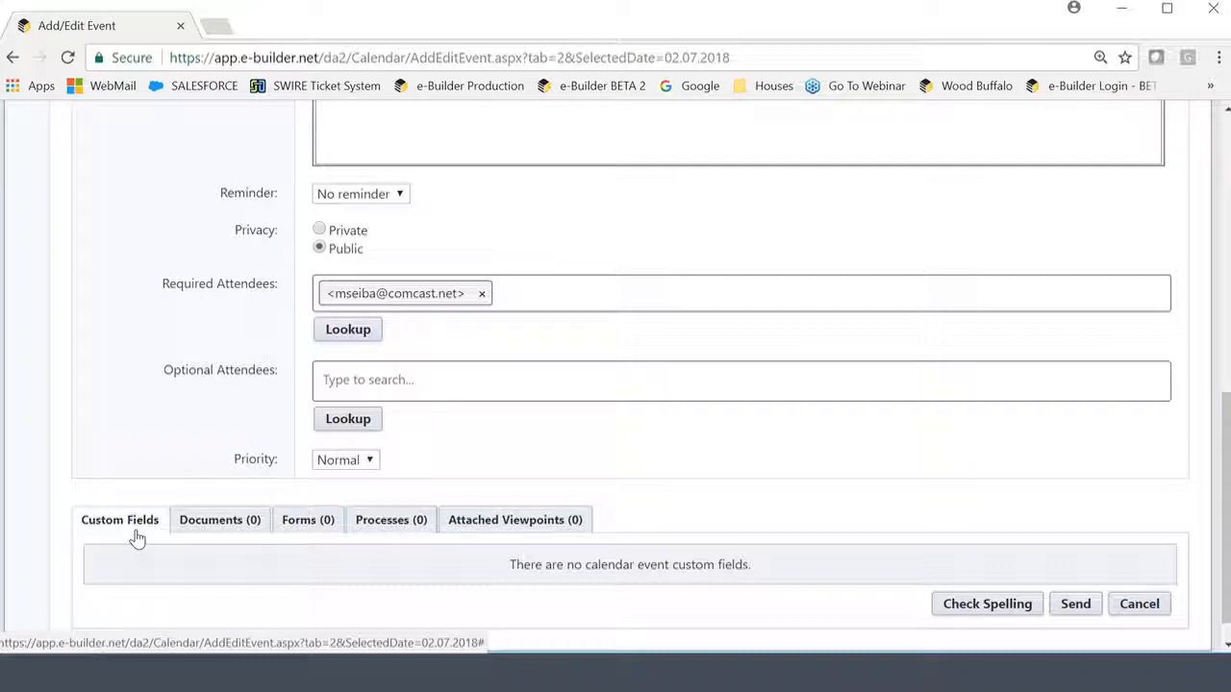
click(219, 519)
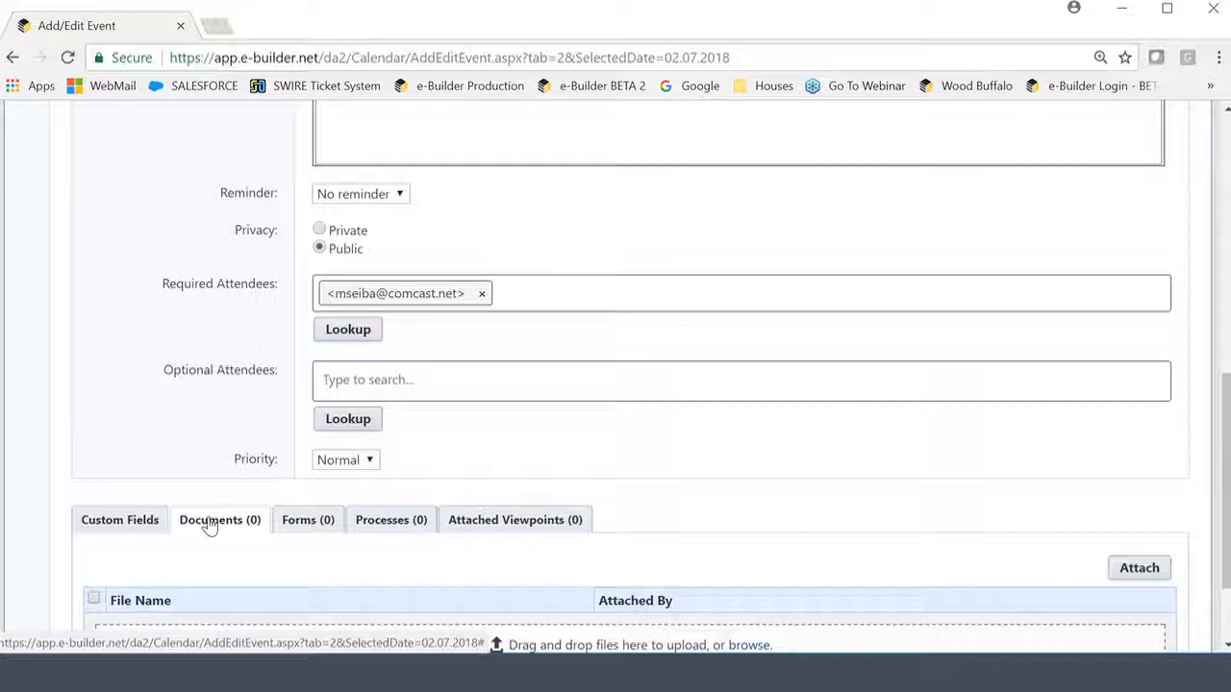
mouse_move(266, 539)
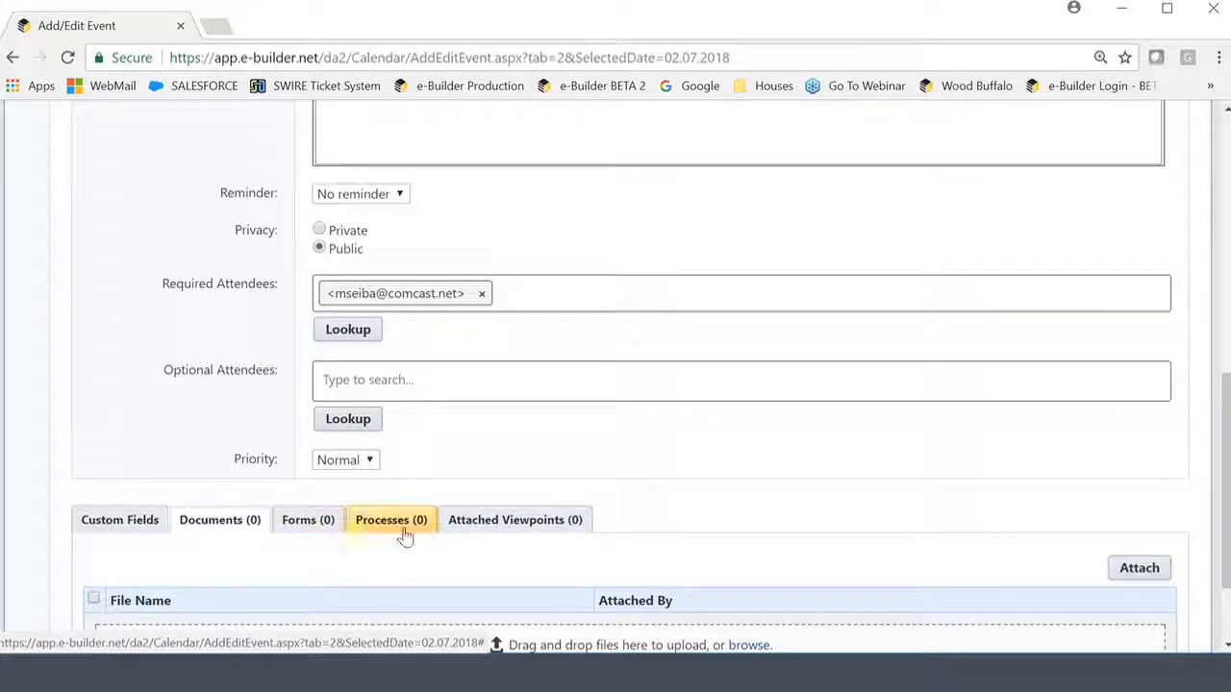
click(308, 519)
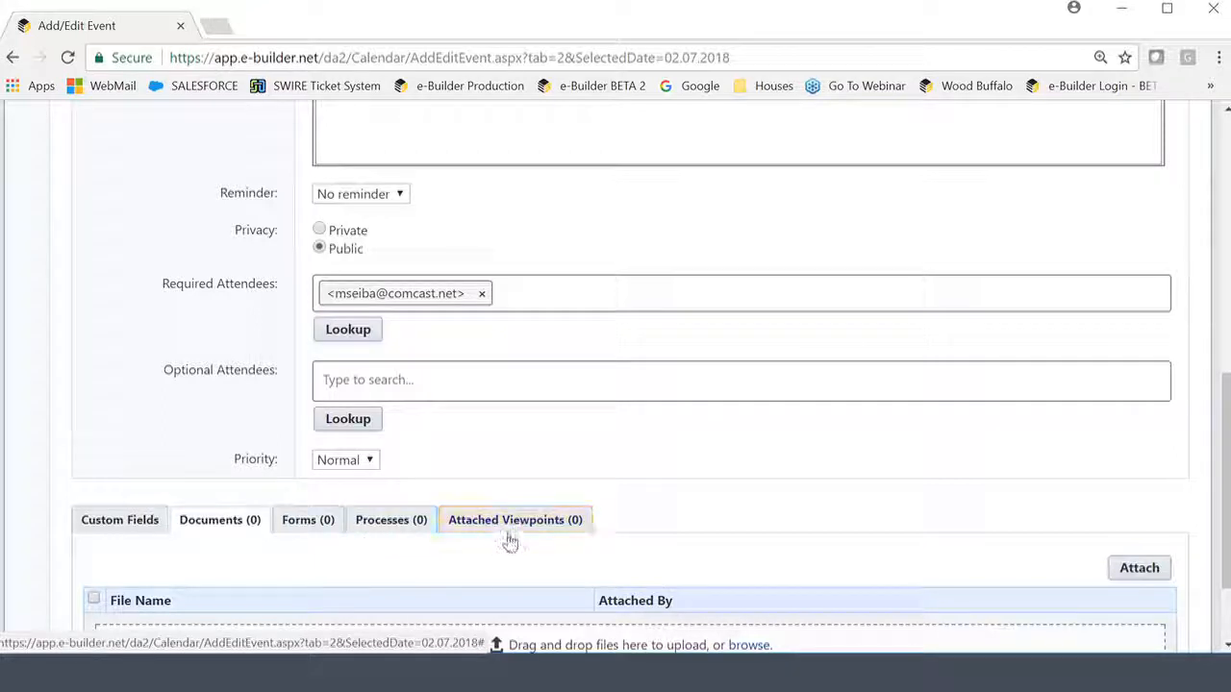
click(308, 519)
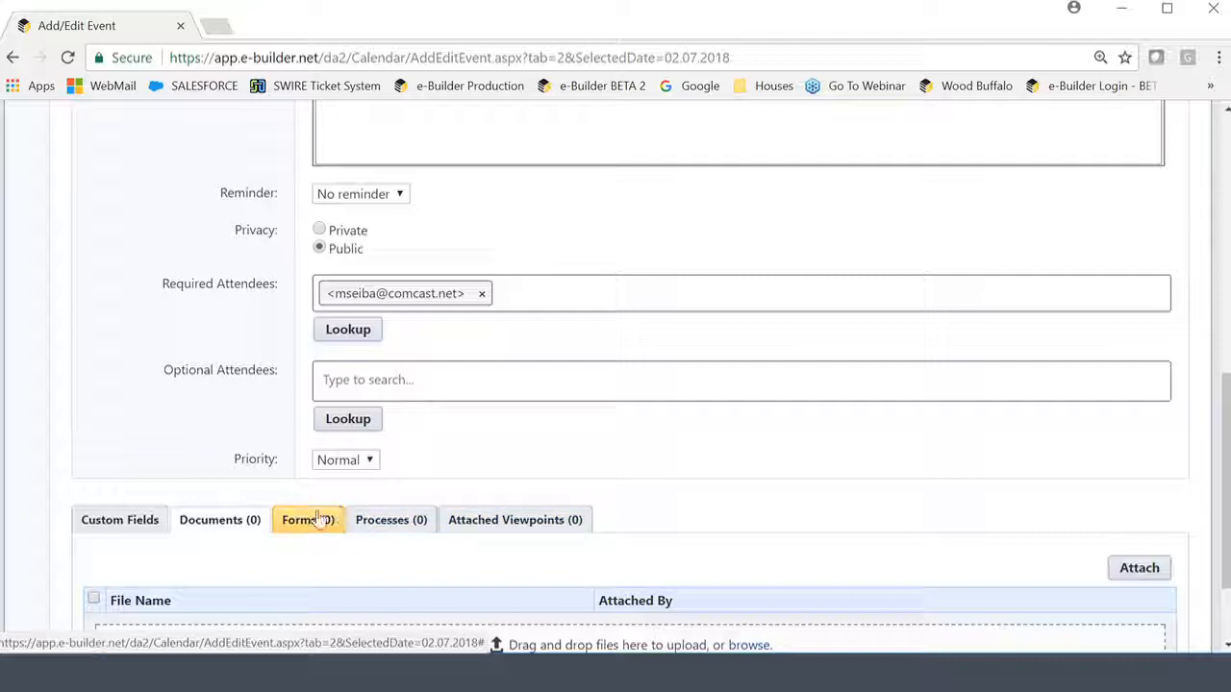
click(119, 520)
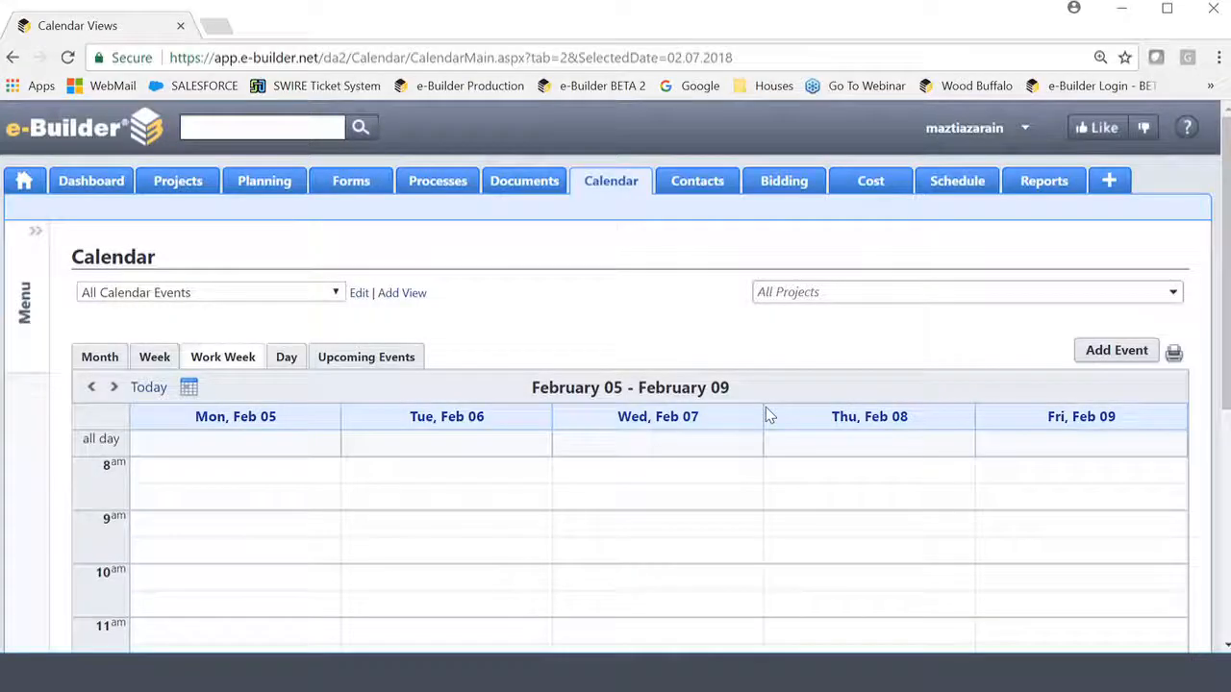
mouse_move(731, 360)
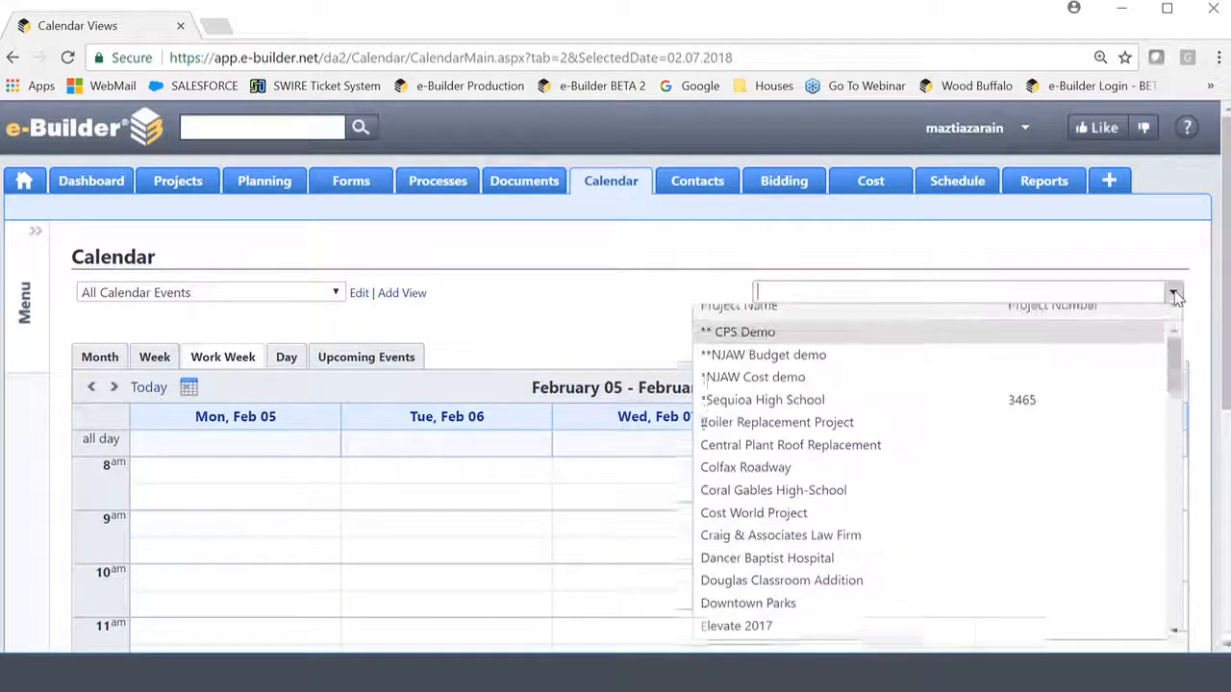
Step: Filter the calendar to the Healthcare and Medical Office Demo project
text(heal)
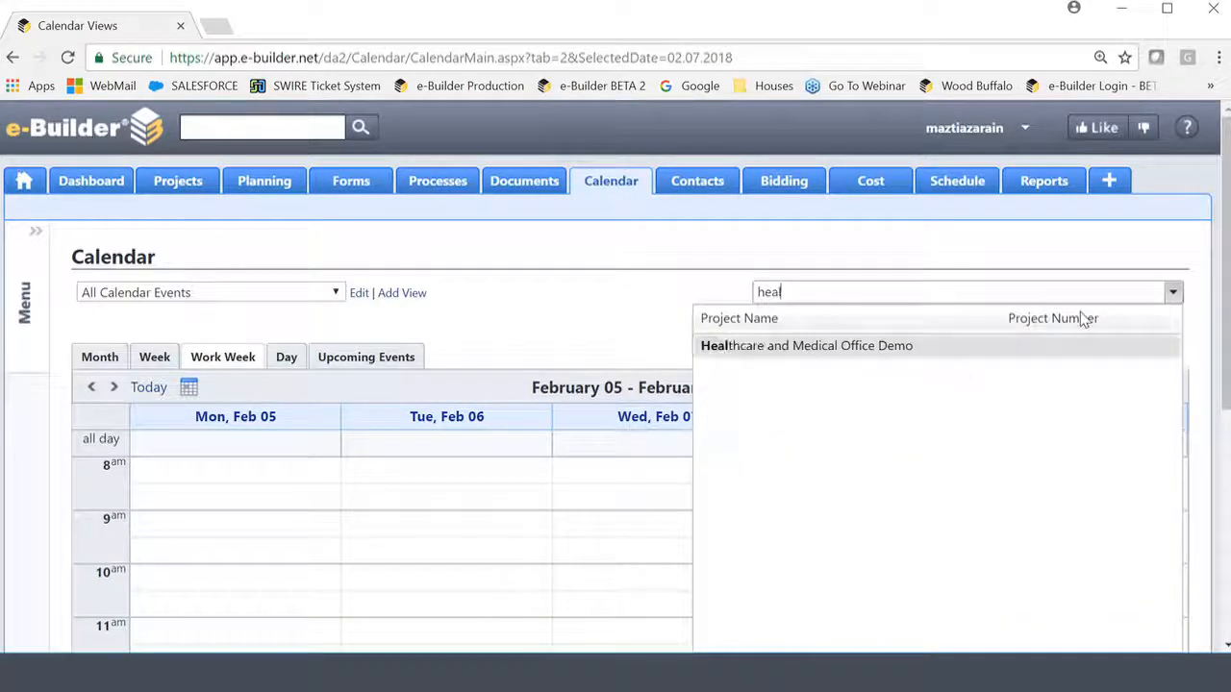
click(806, 345)
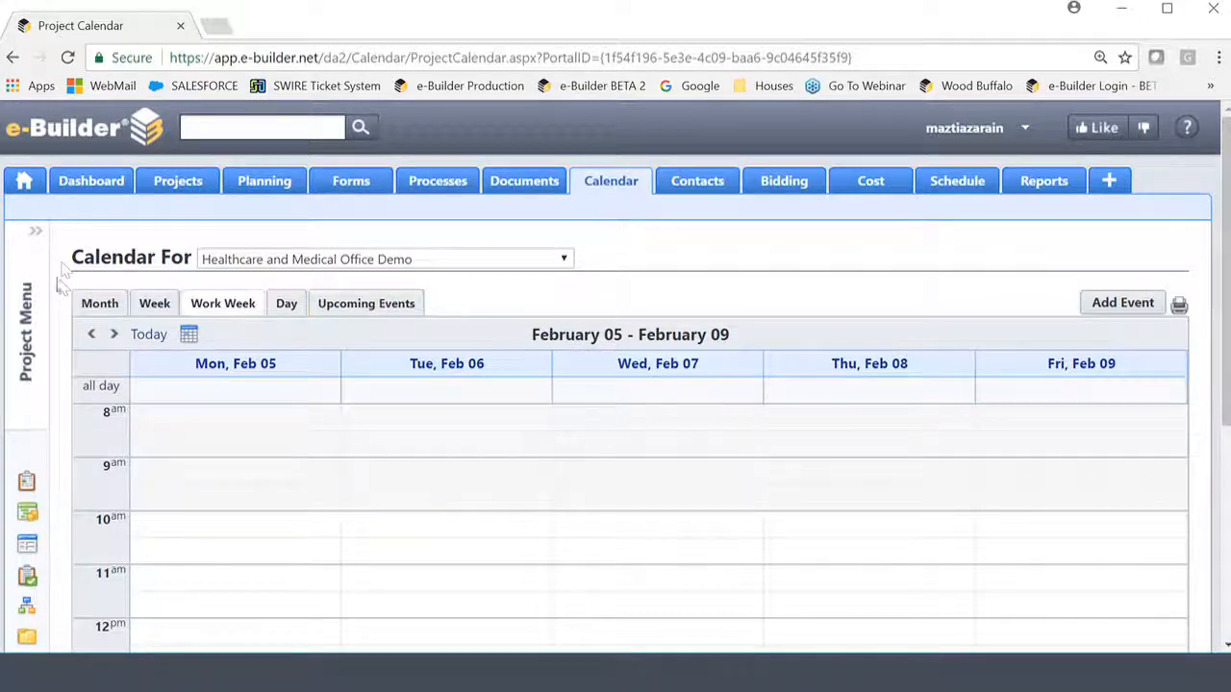
double_click(91, 257)
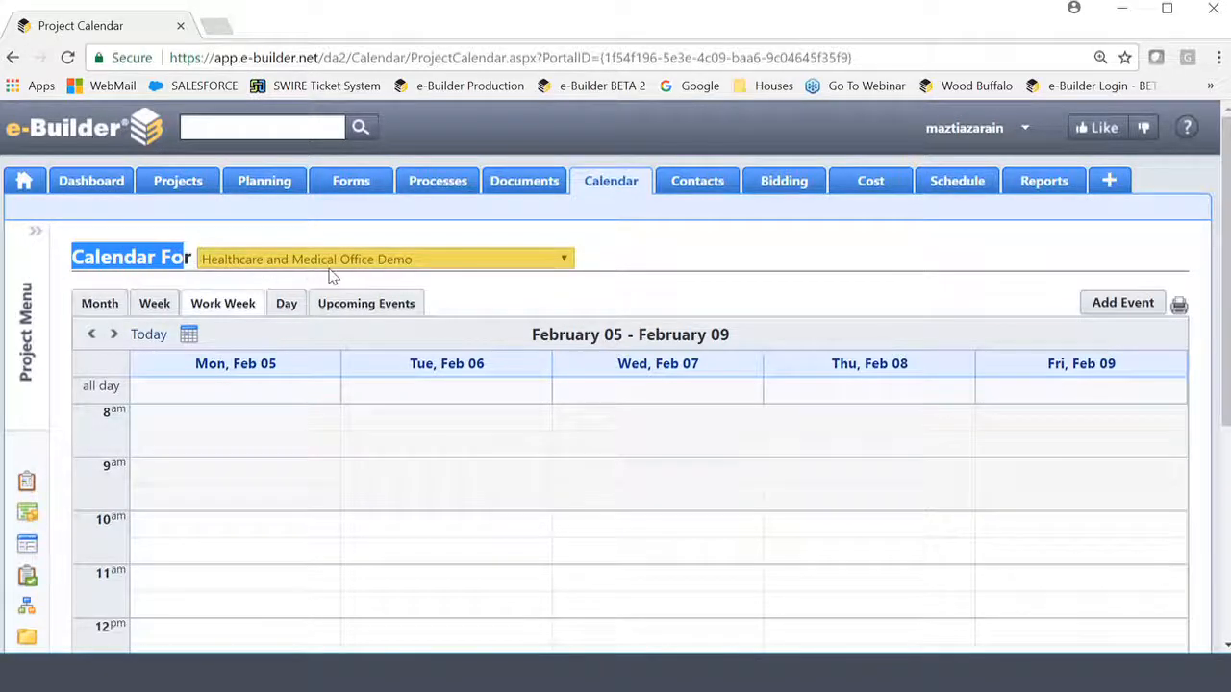
mouse_move(384, 277)
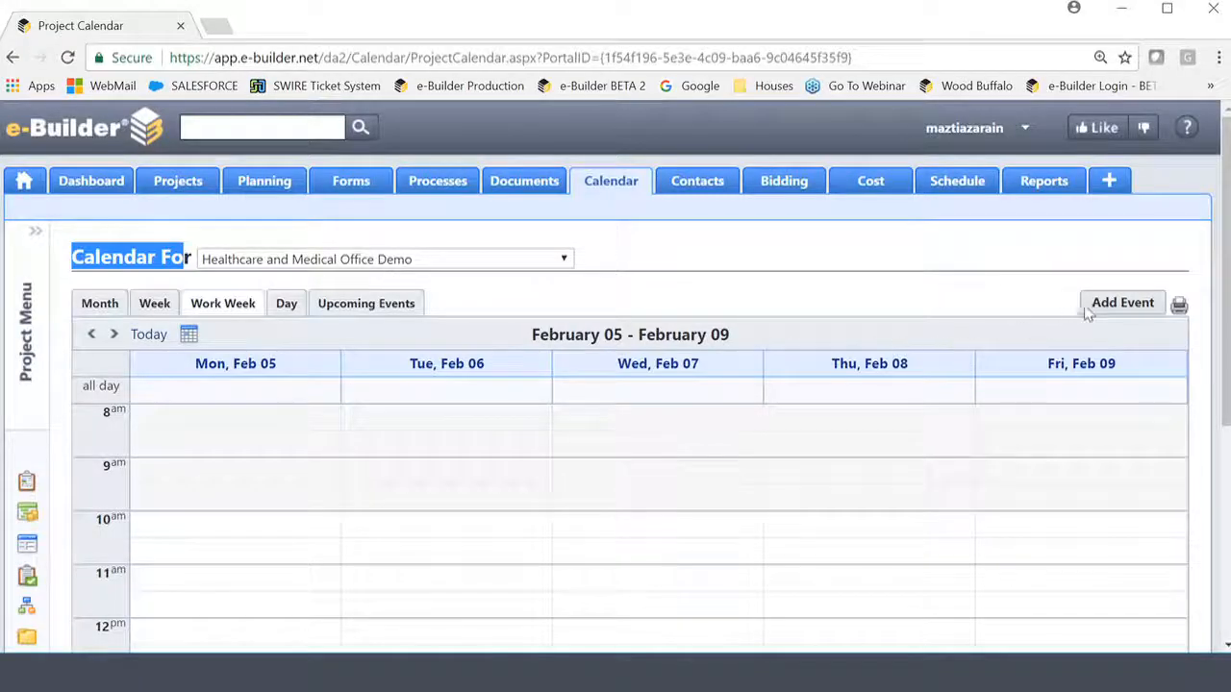
Step: Start a Healthcare and Medical Office Demo event and enter the subject 'Headline'
click(1122, 302)
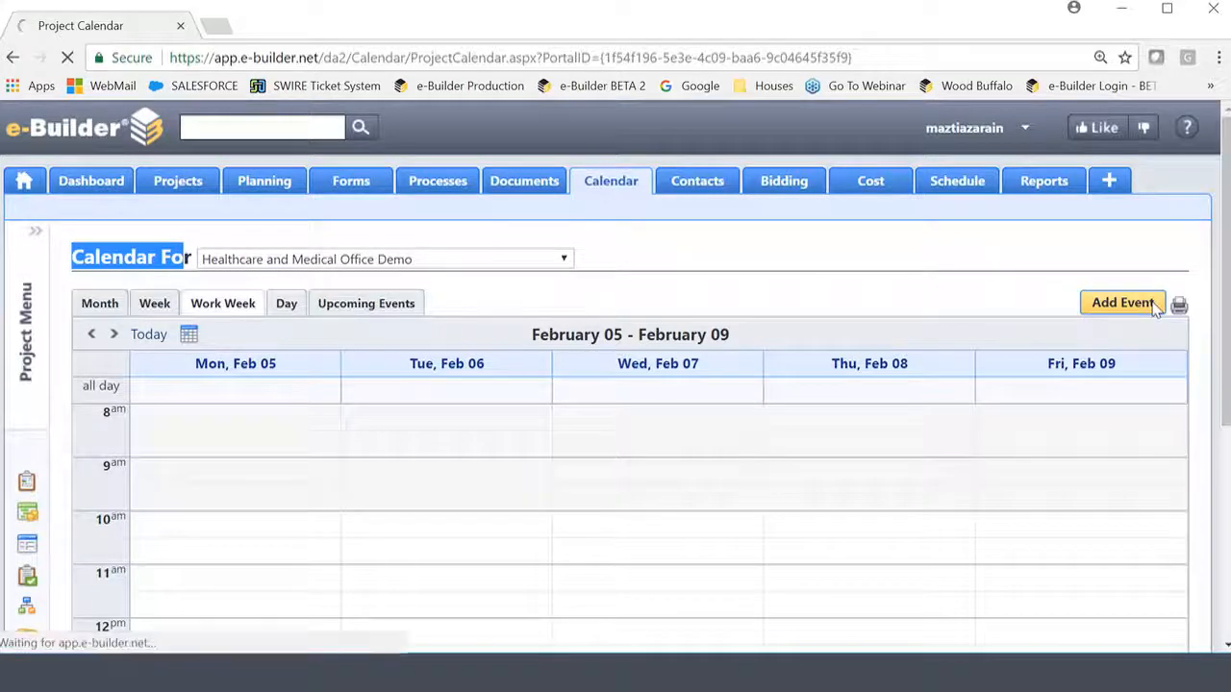
click(1122, 302)
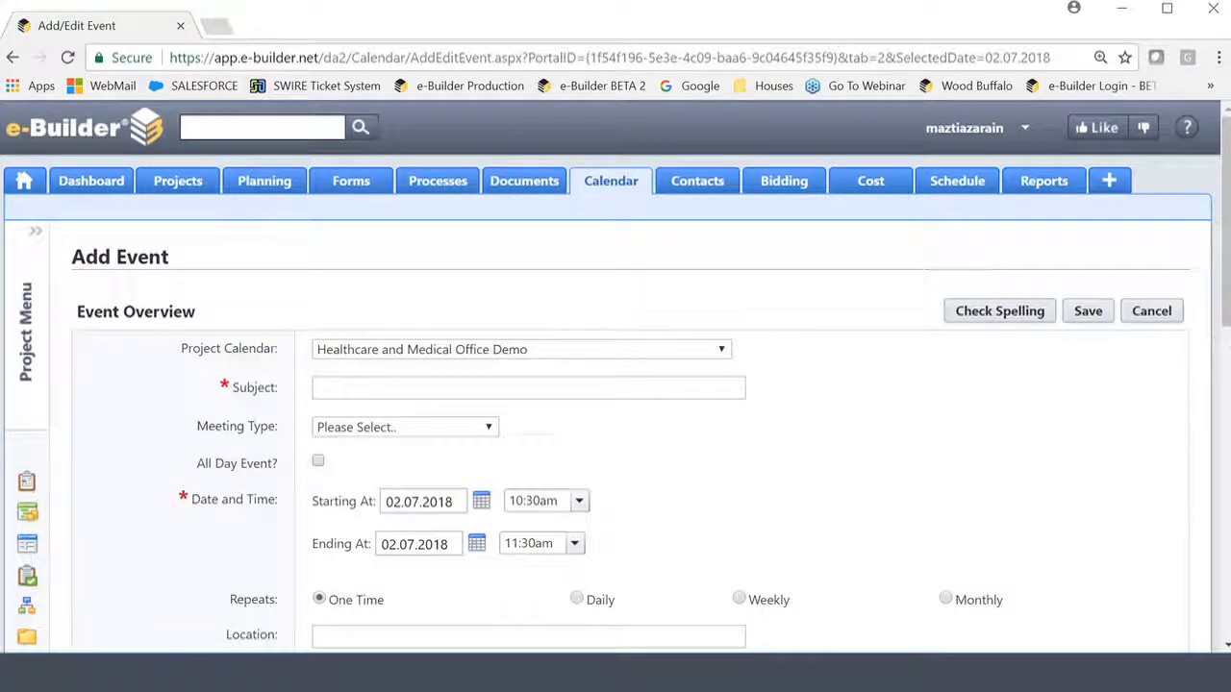
scroll(down, 3)
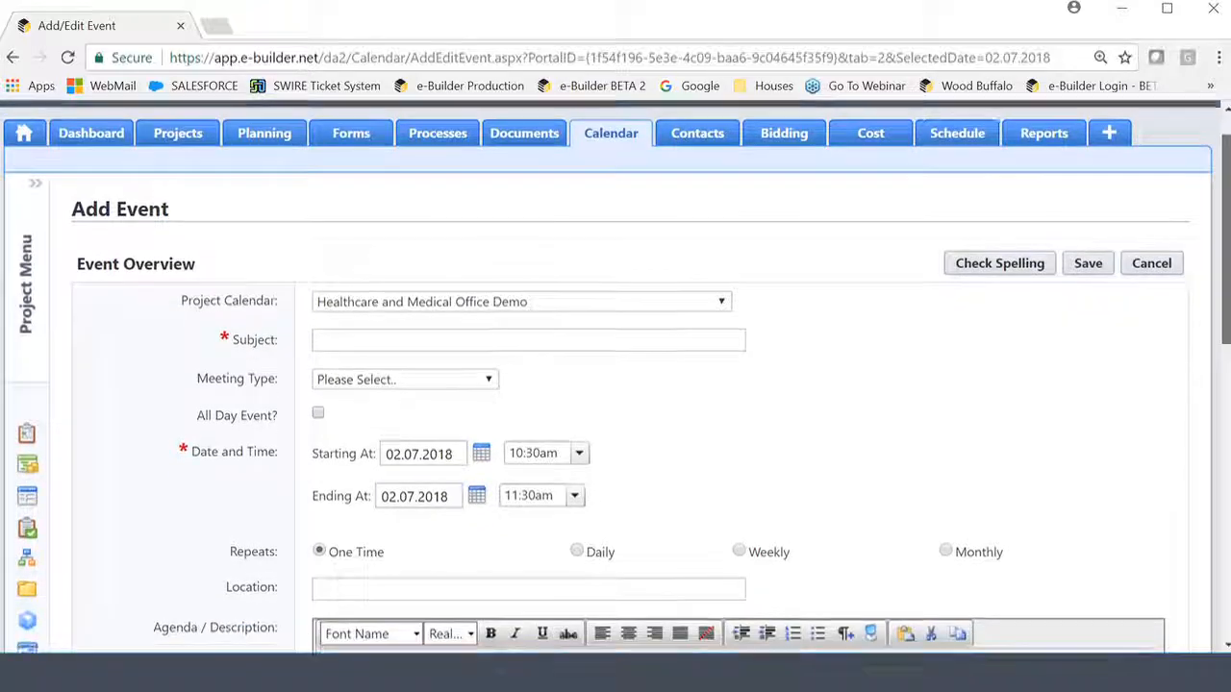
scroll(down, 3)
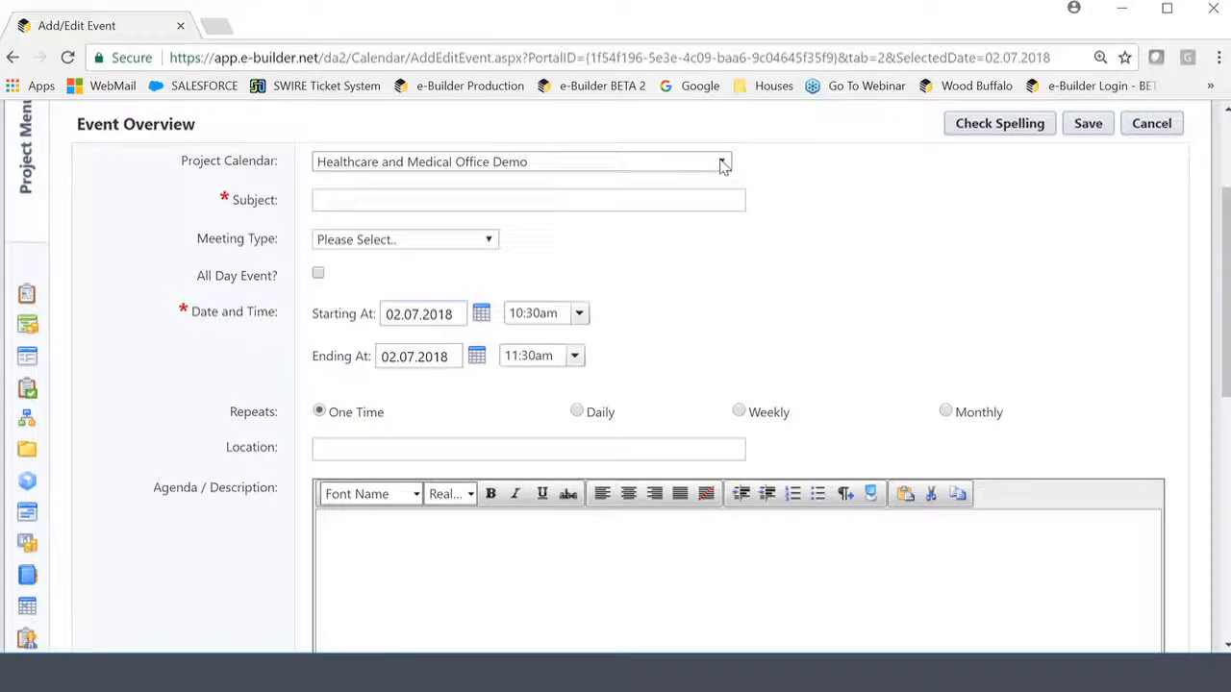
click(723, 162)
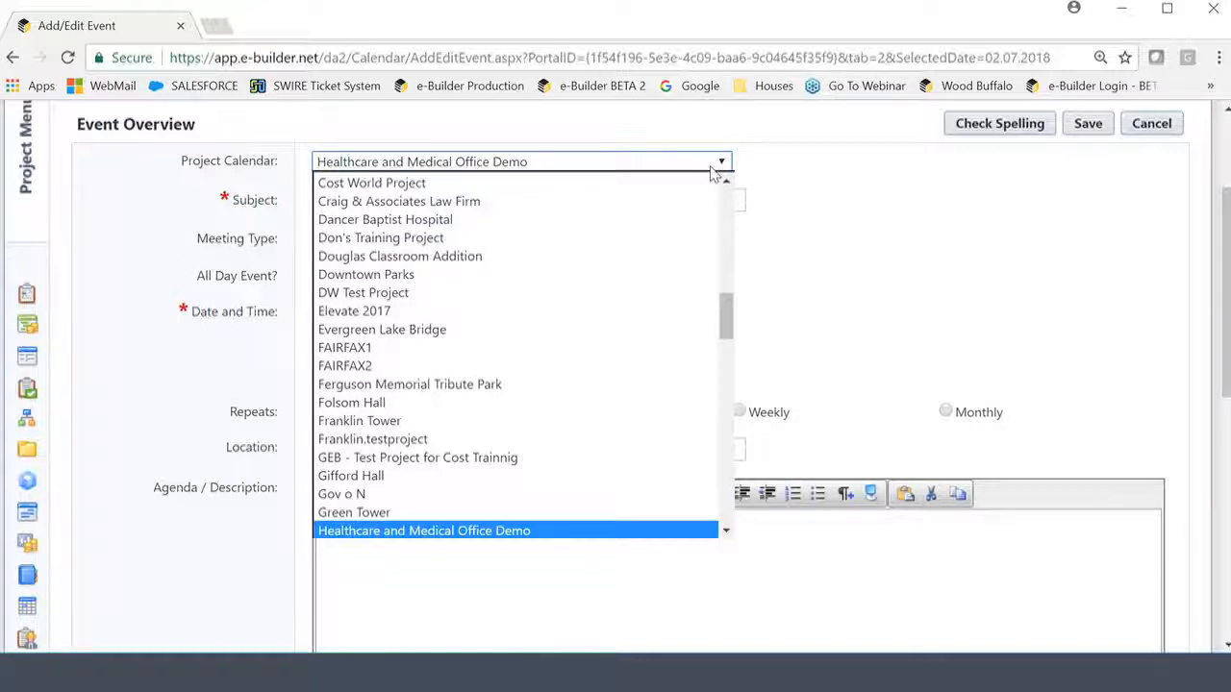
click(423, 530)
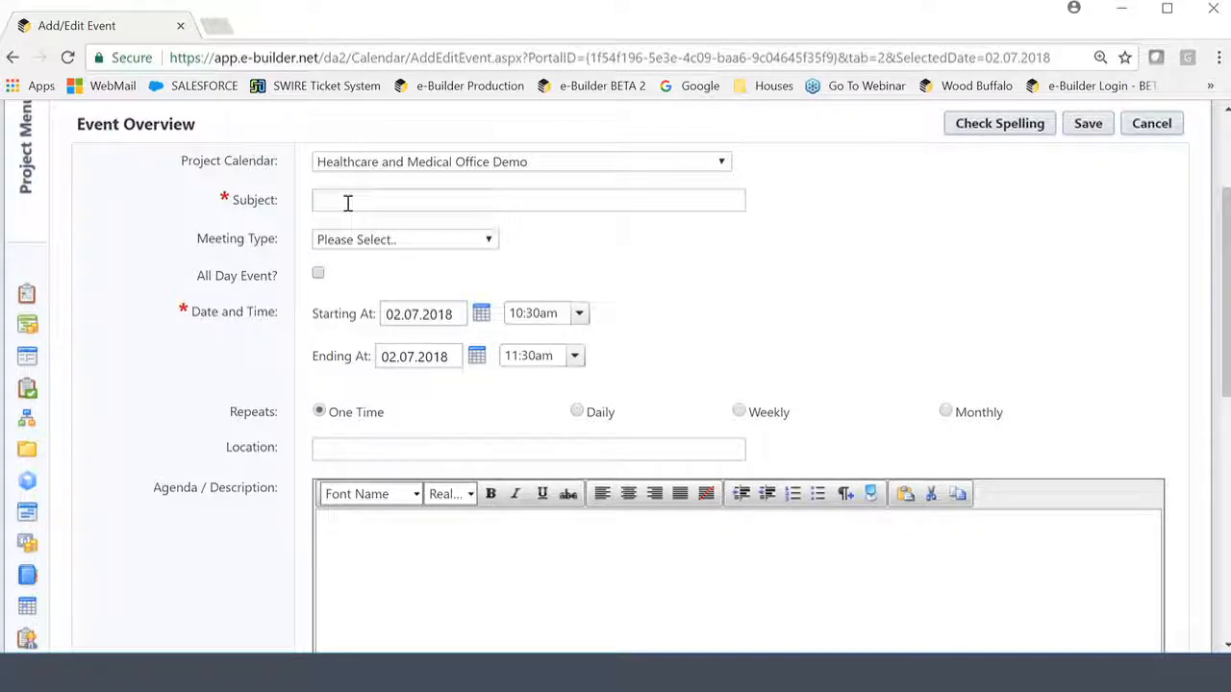
text(Headline)
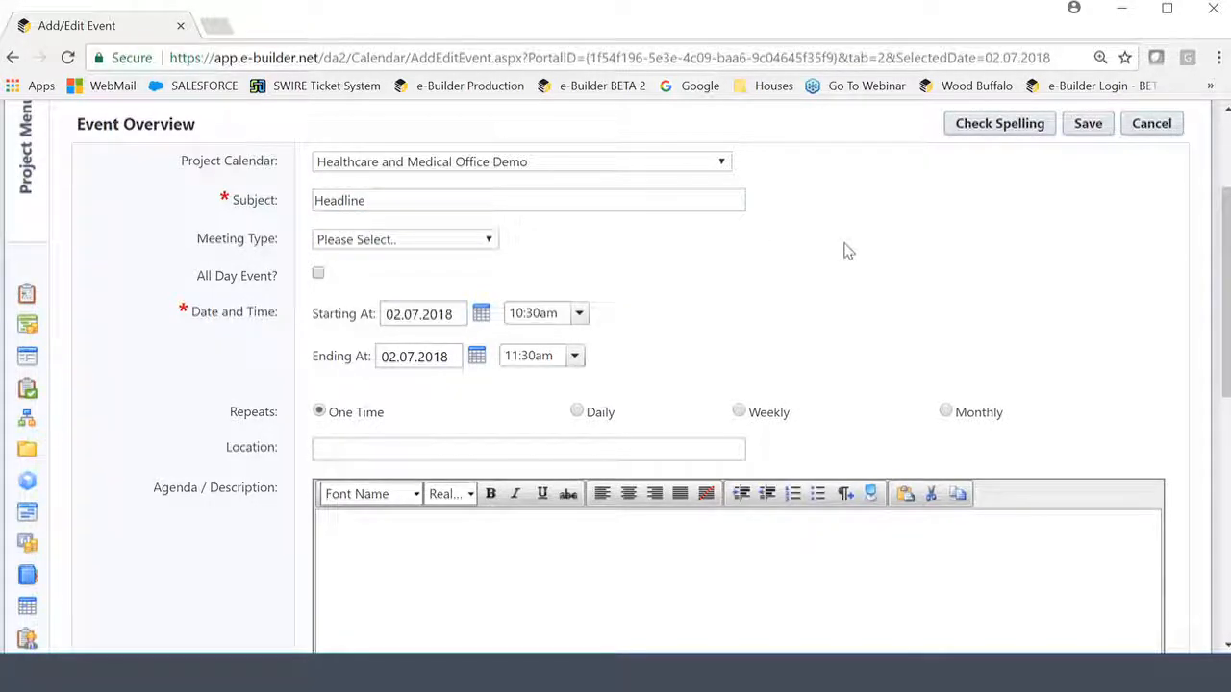
mouse_move(640, 293)
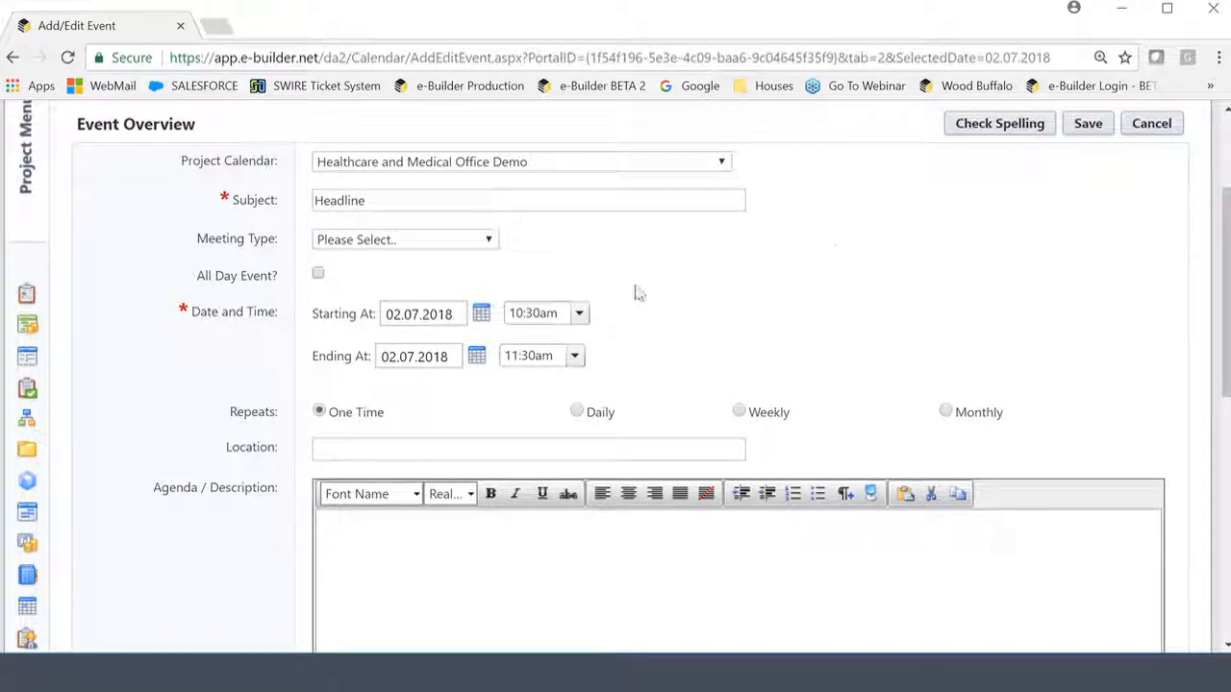
mouse_move(193, 257)
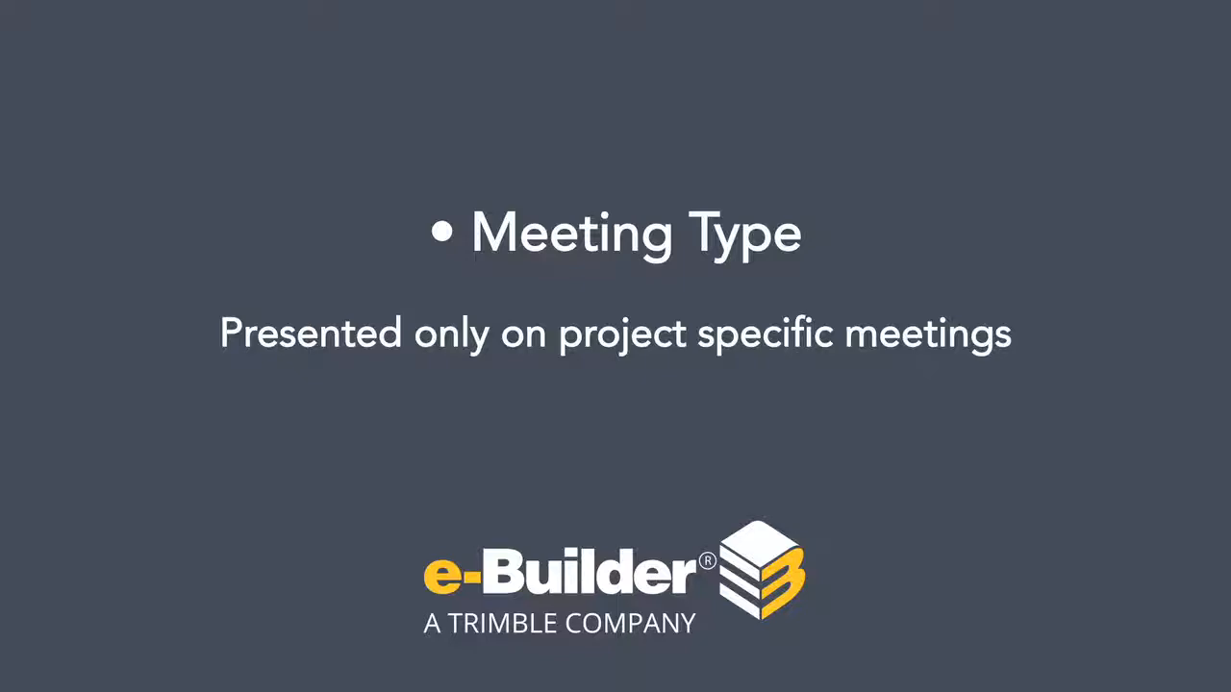
Step: Show the Meeting Type options such as BIM Coordination, Design Review and Safety
click(403, 239)
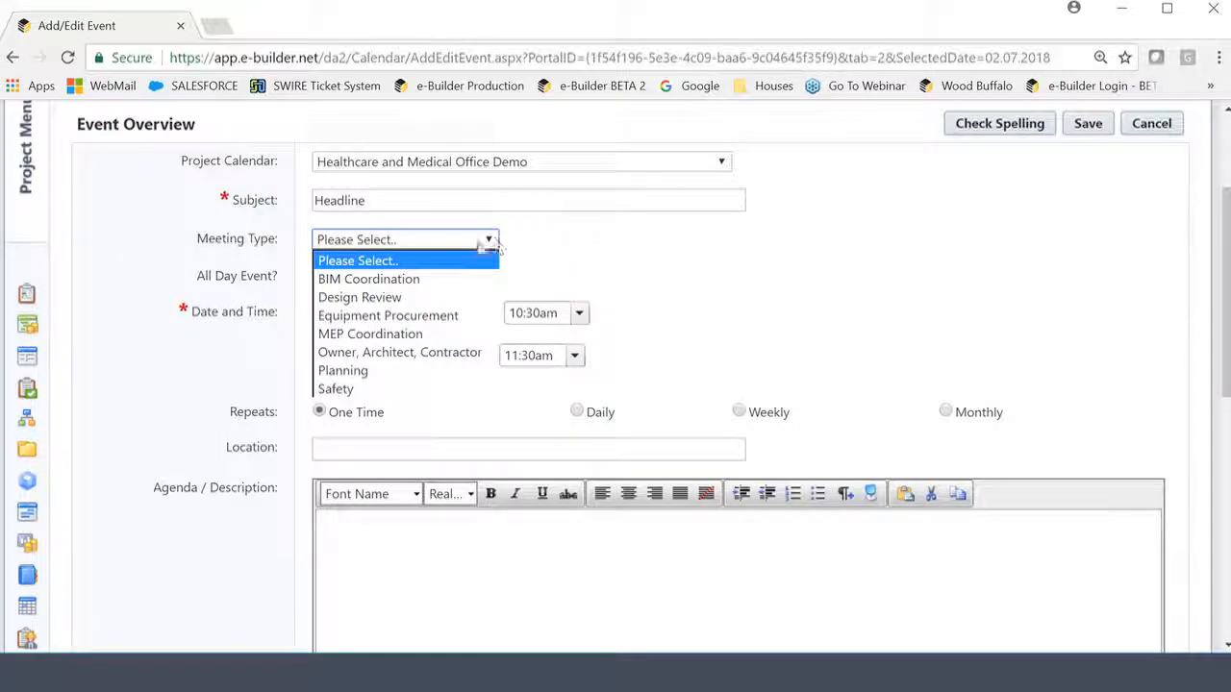
Step: Set the meeting type to Design Review with meeting number 1
click(360, 297)
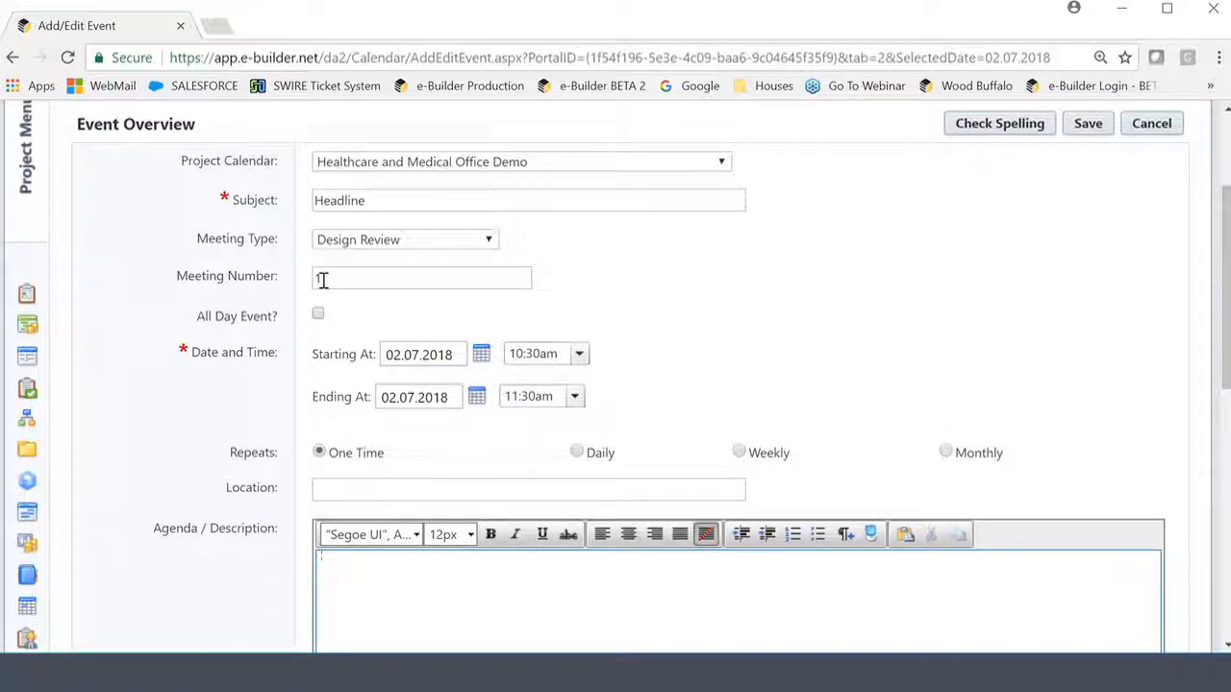
text(1)
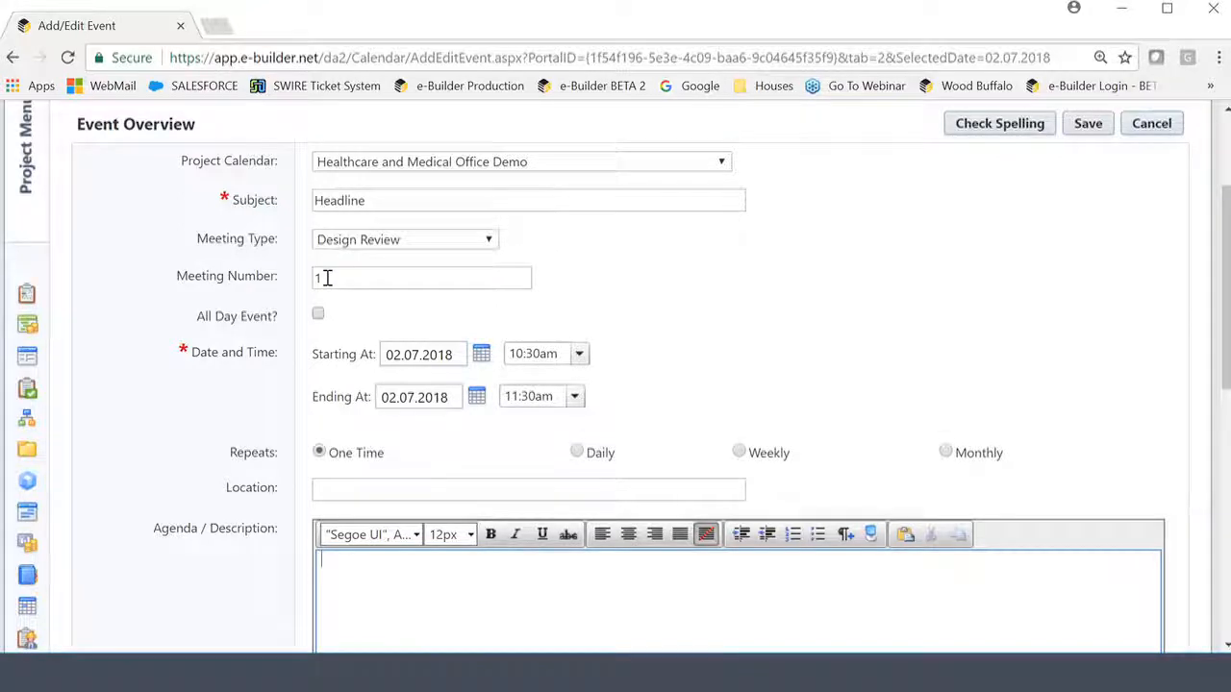
click(421, 277)
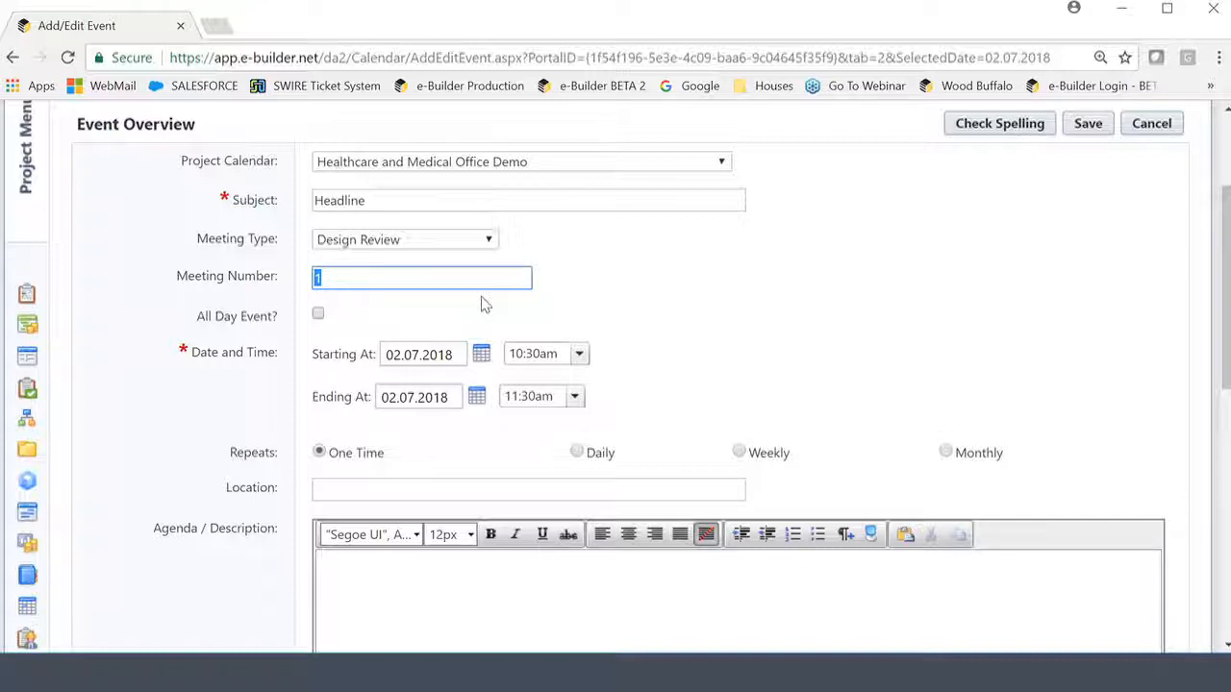
mouse_move(419, 304)
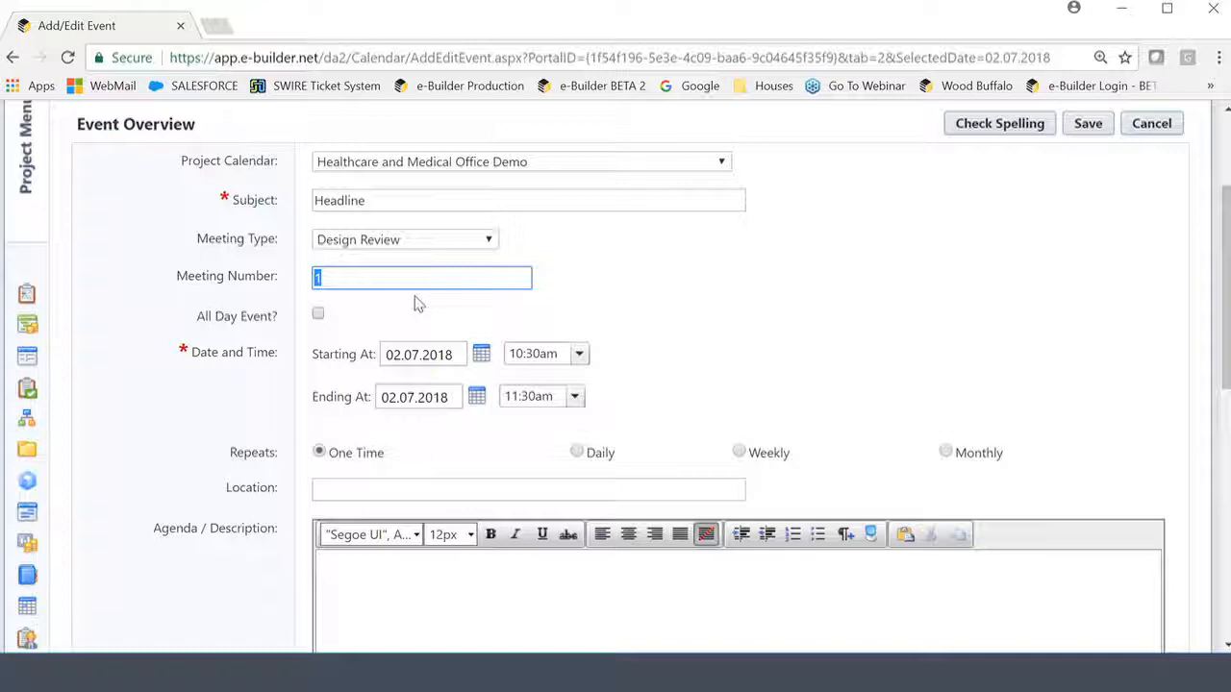
mouse_move(382, 351)
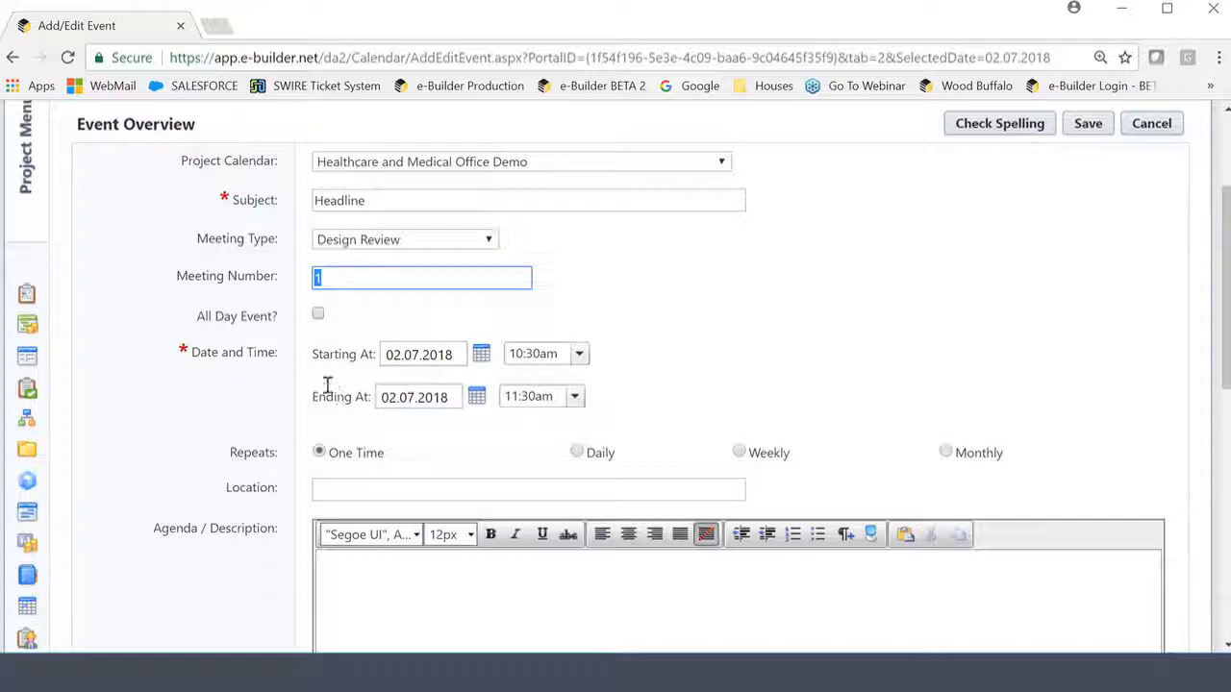
mouse_move(327, 385)
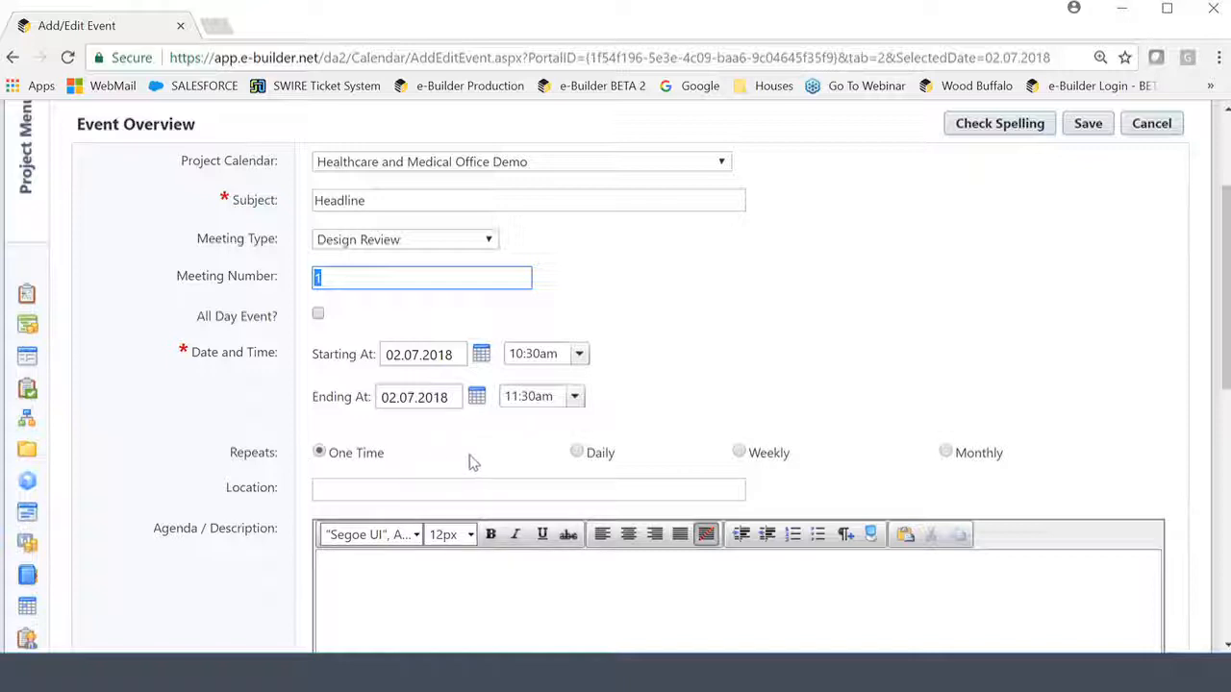
mouse_move(500, 449)
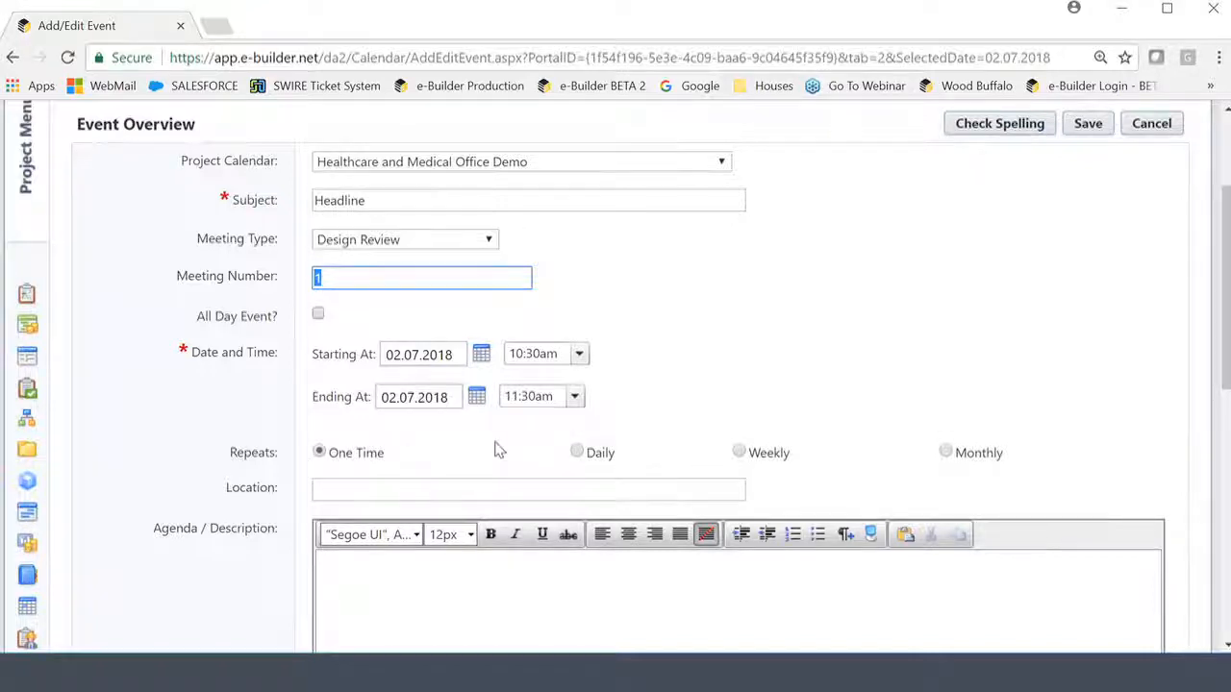
scroll(down, 3)
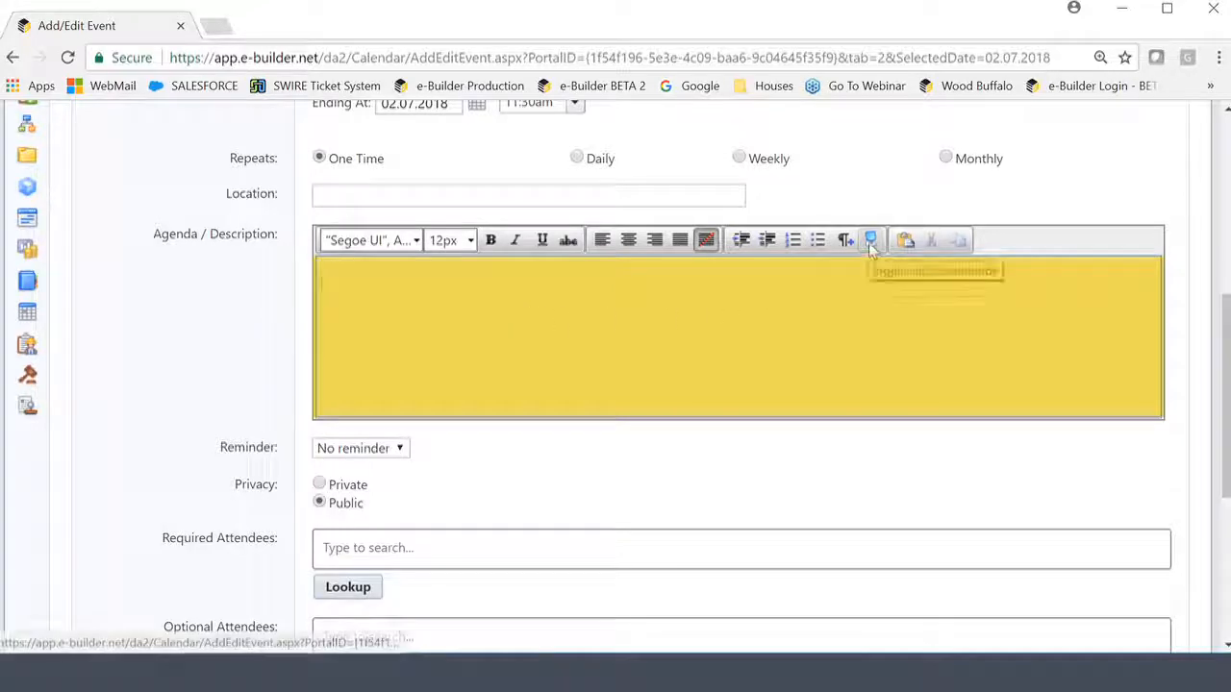
mouse_move(870, 240)
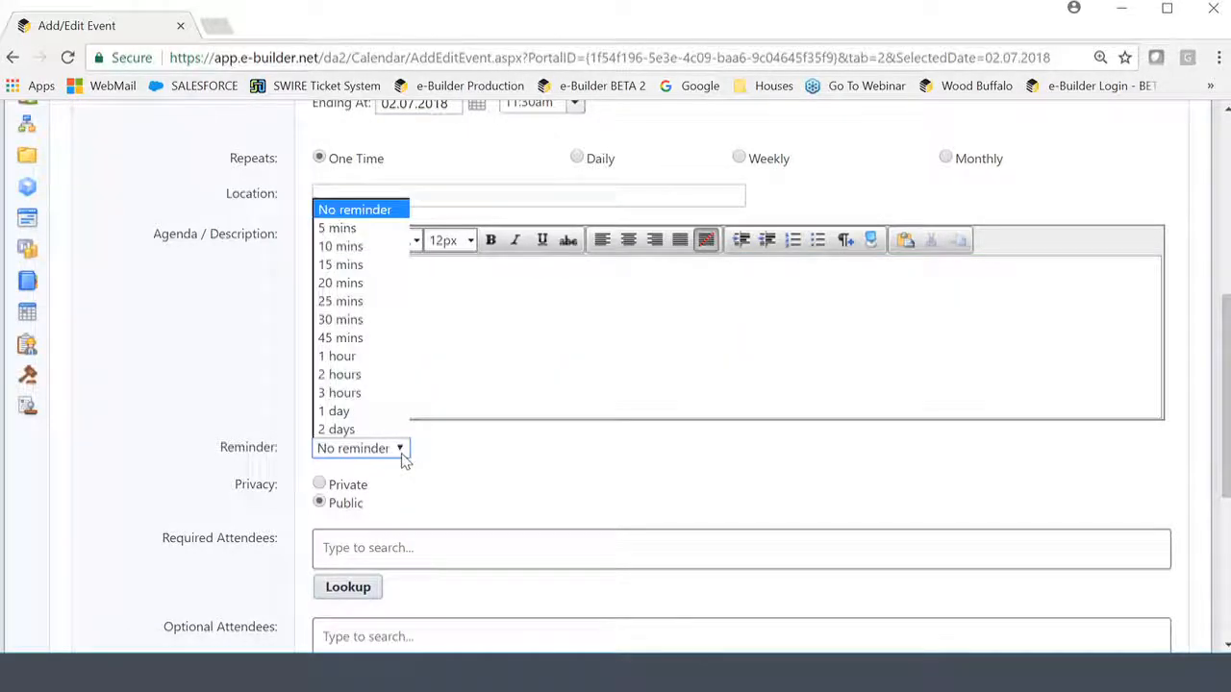
mouse_move(452, 459)
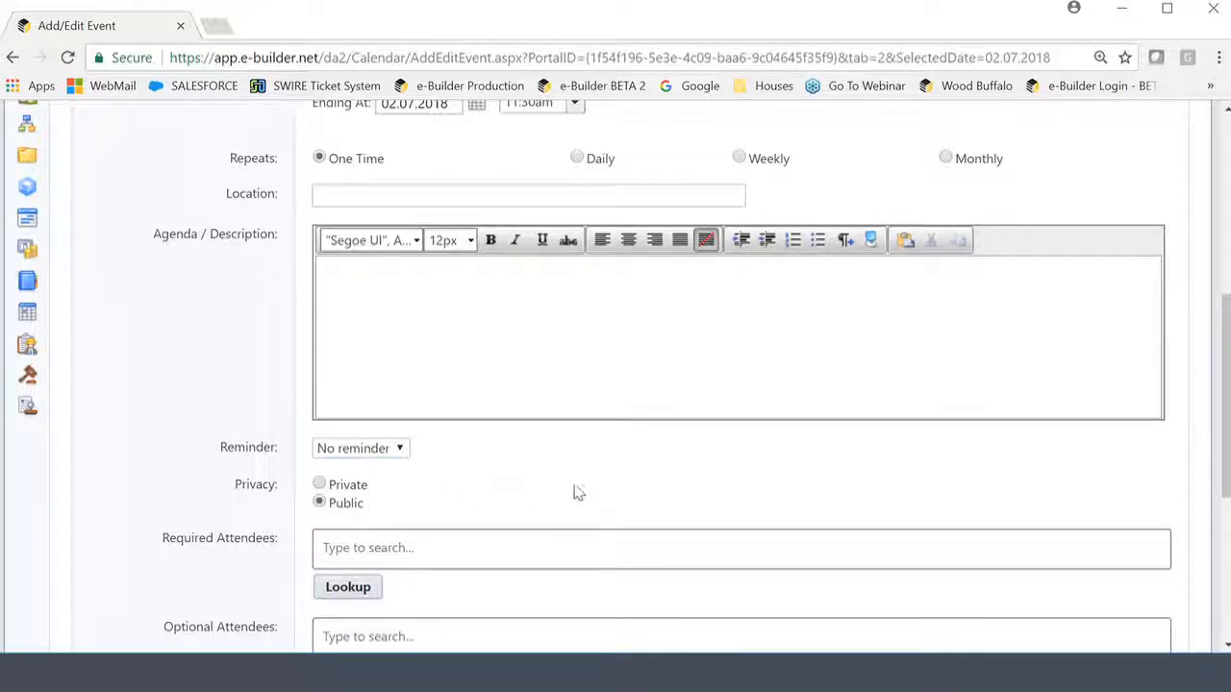
scroll(down, 3)
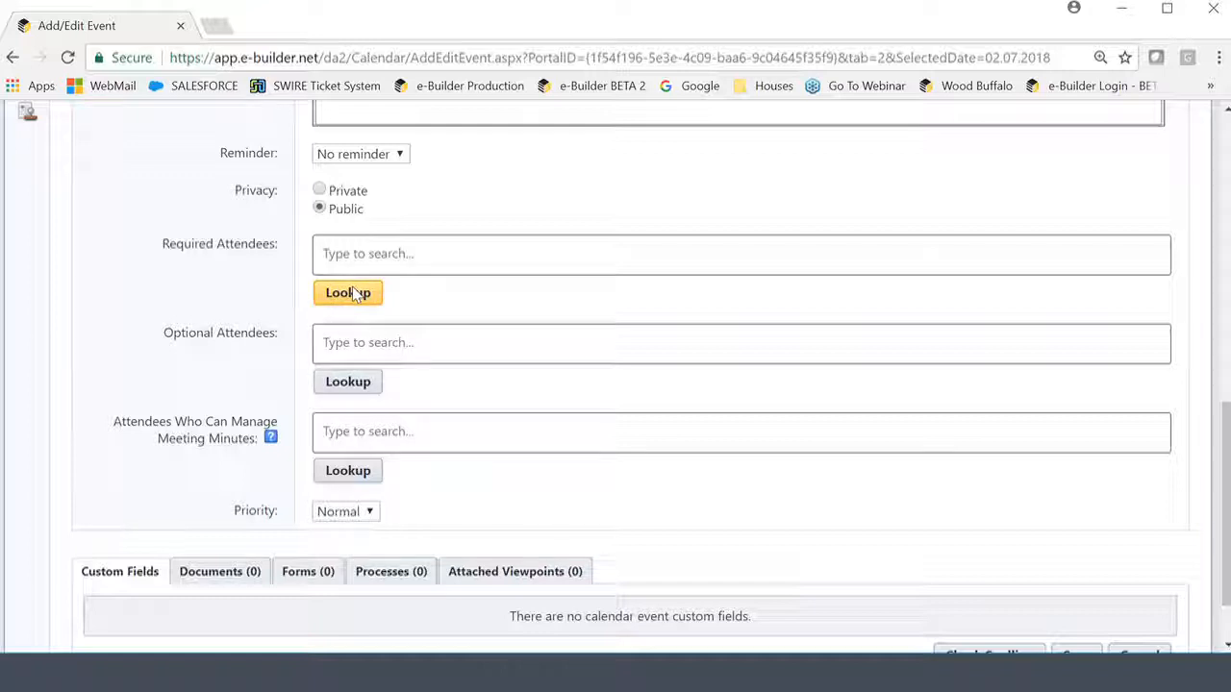
click(741, 431)
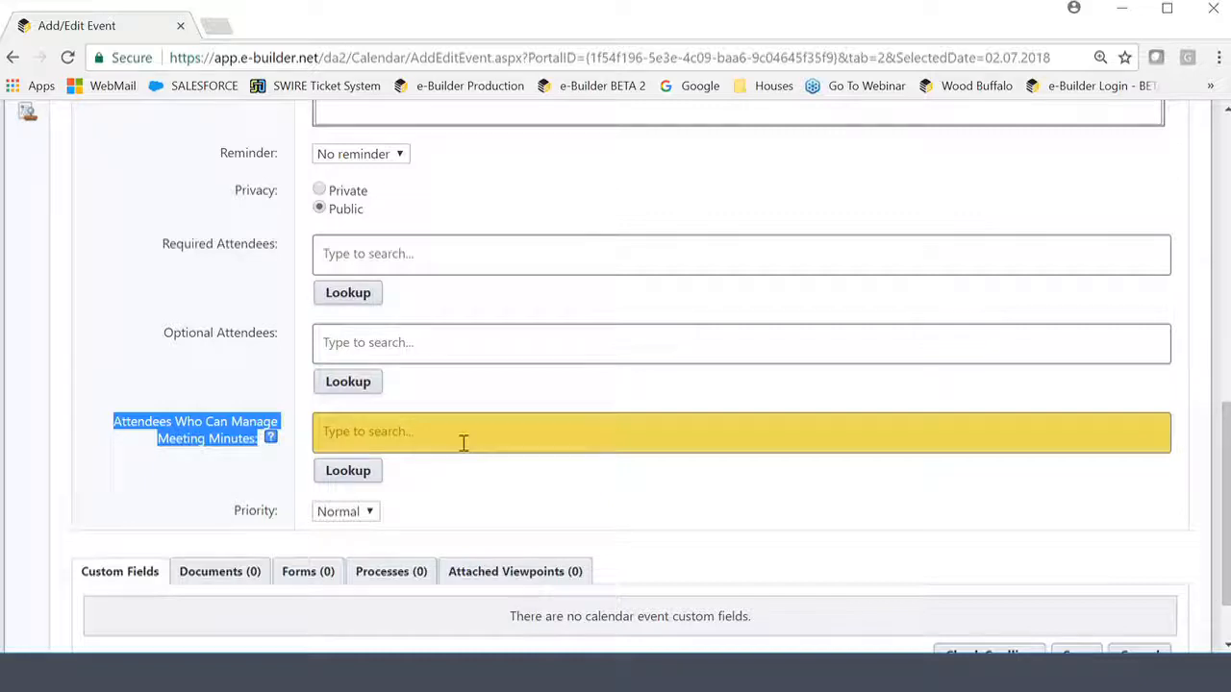
mouse_move(617, 500)
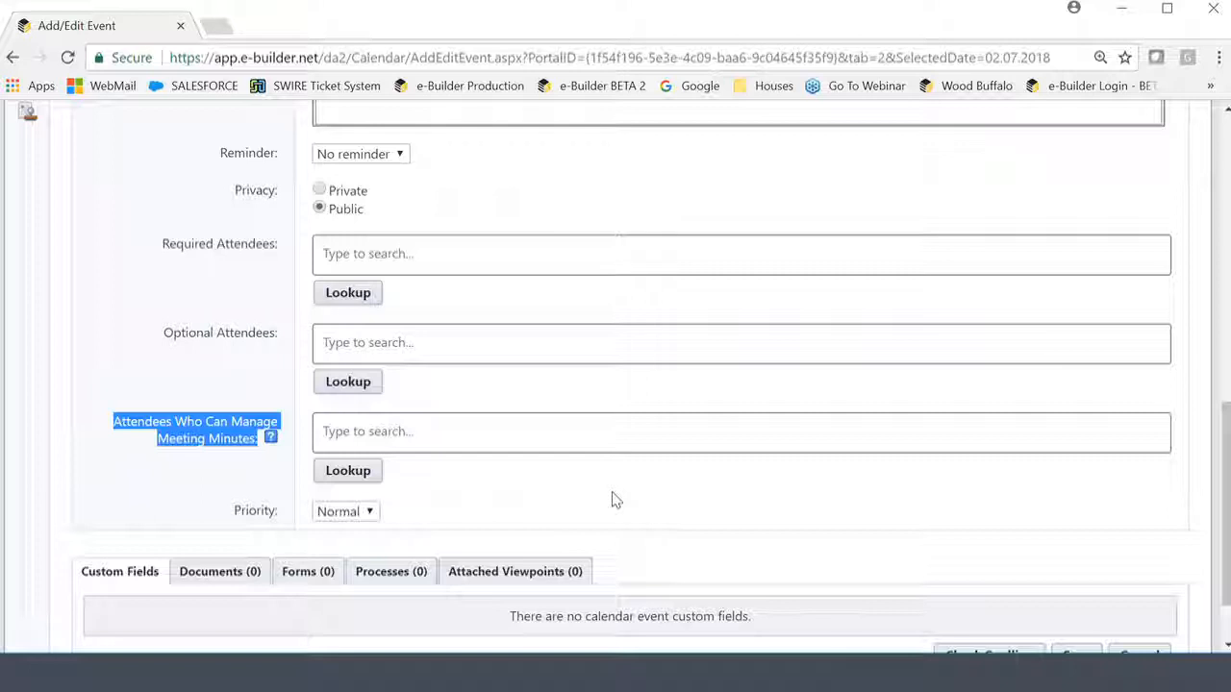
mouse_move(395, 537)
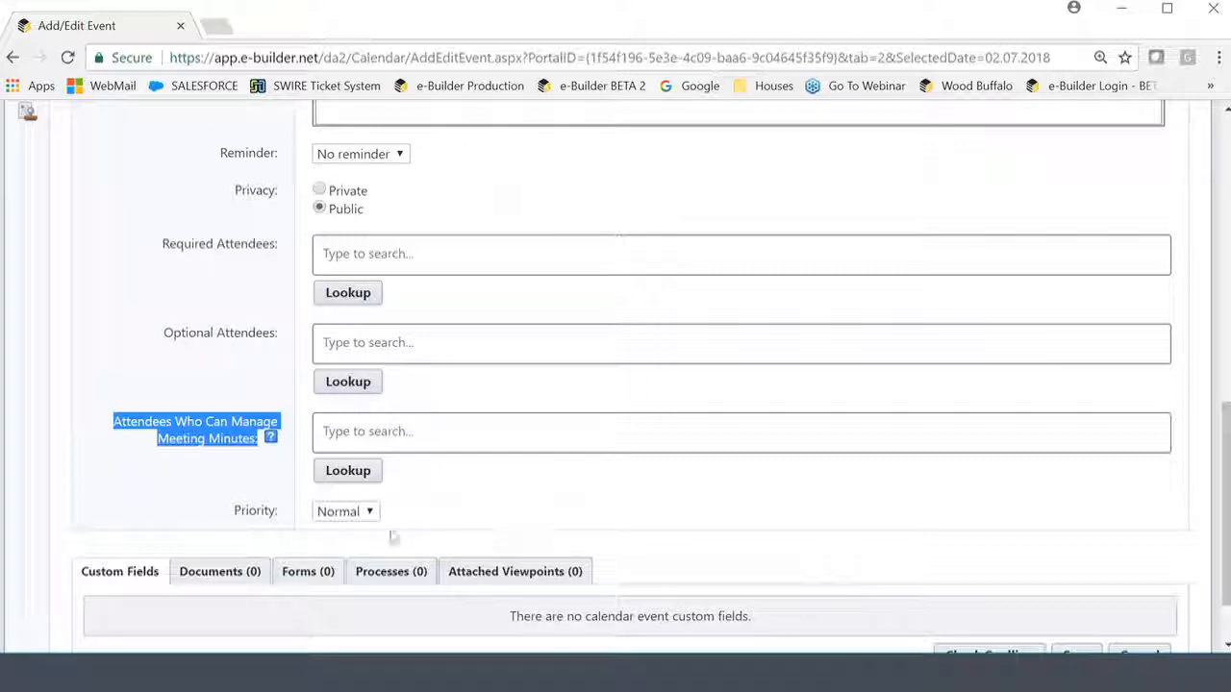
click(345, 510)
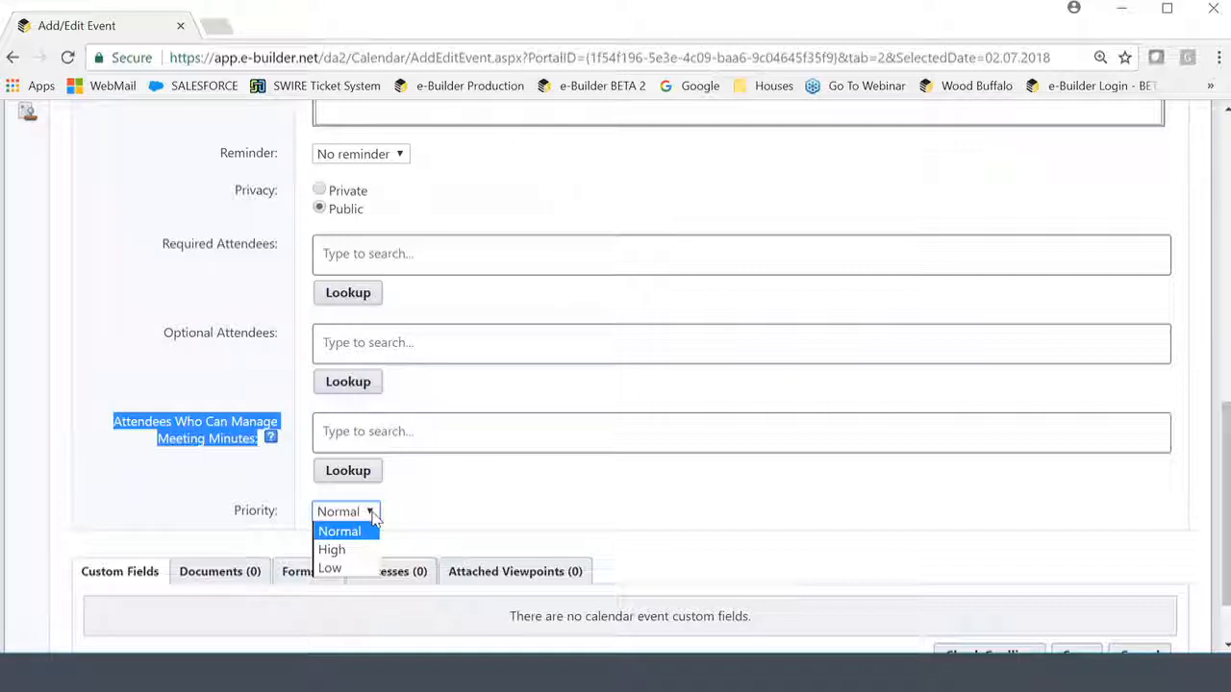
mouse_move(330, 568)
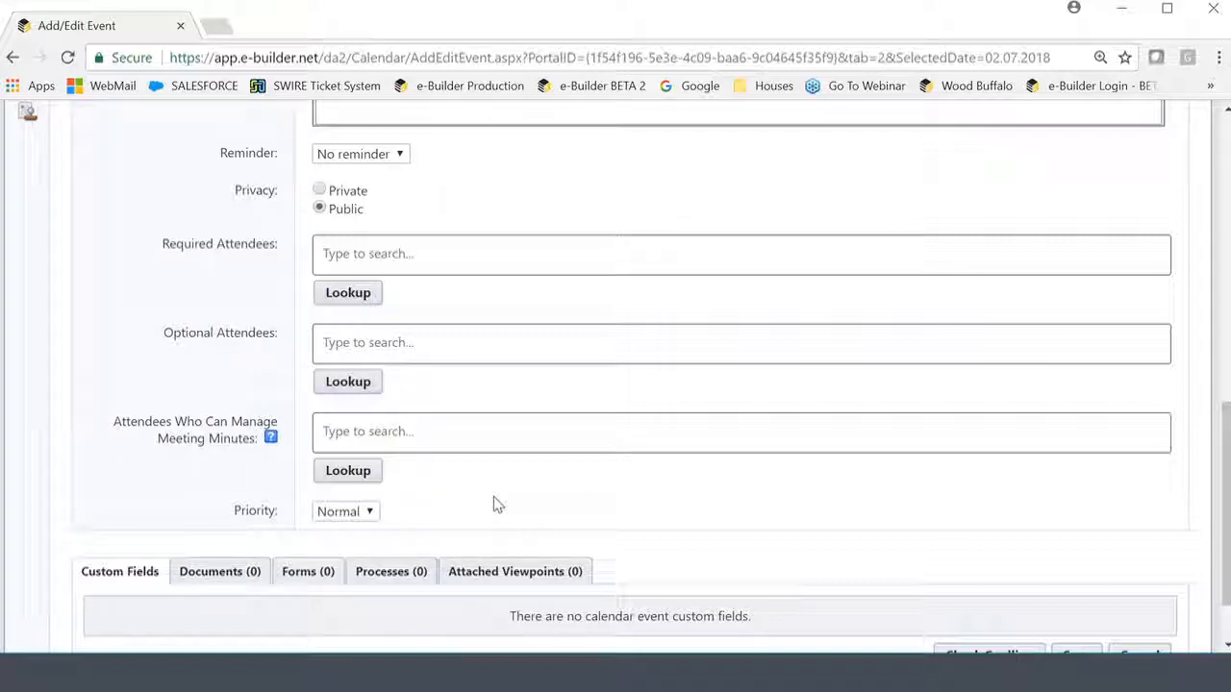
scroll(down, 3)
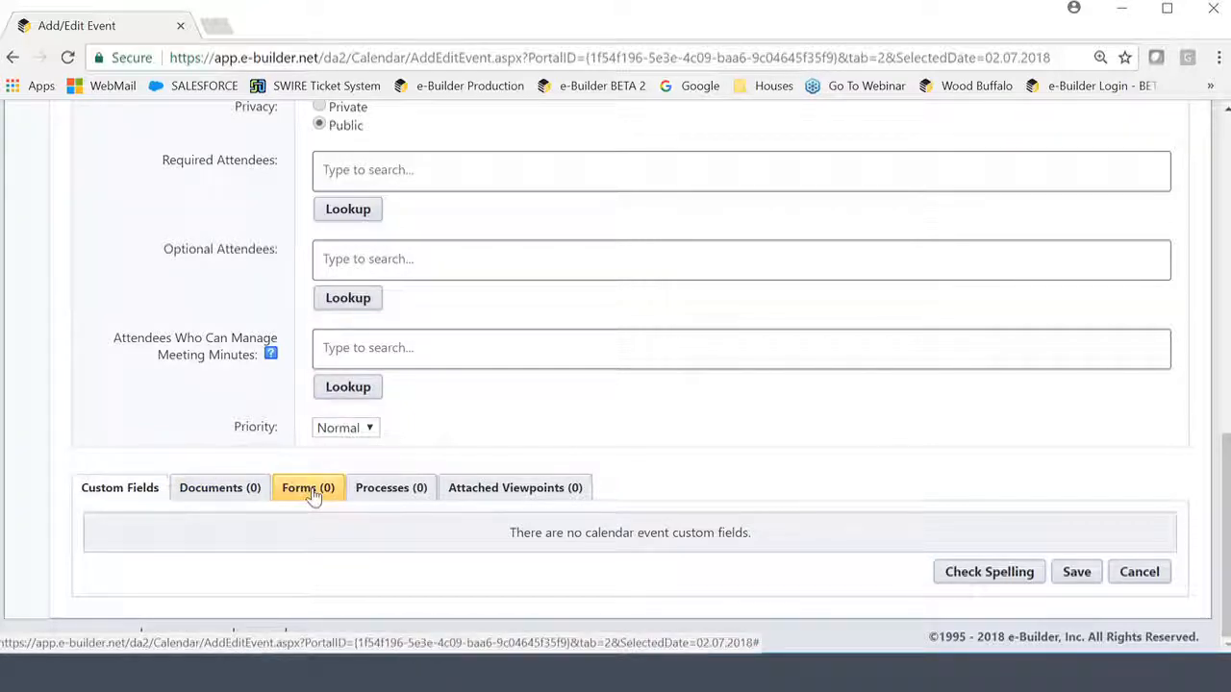
click(119, 487)
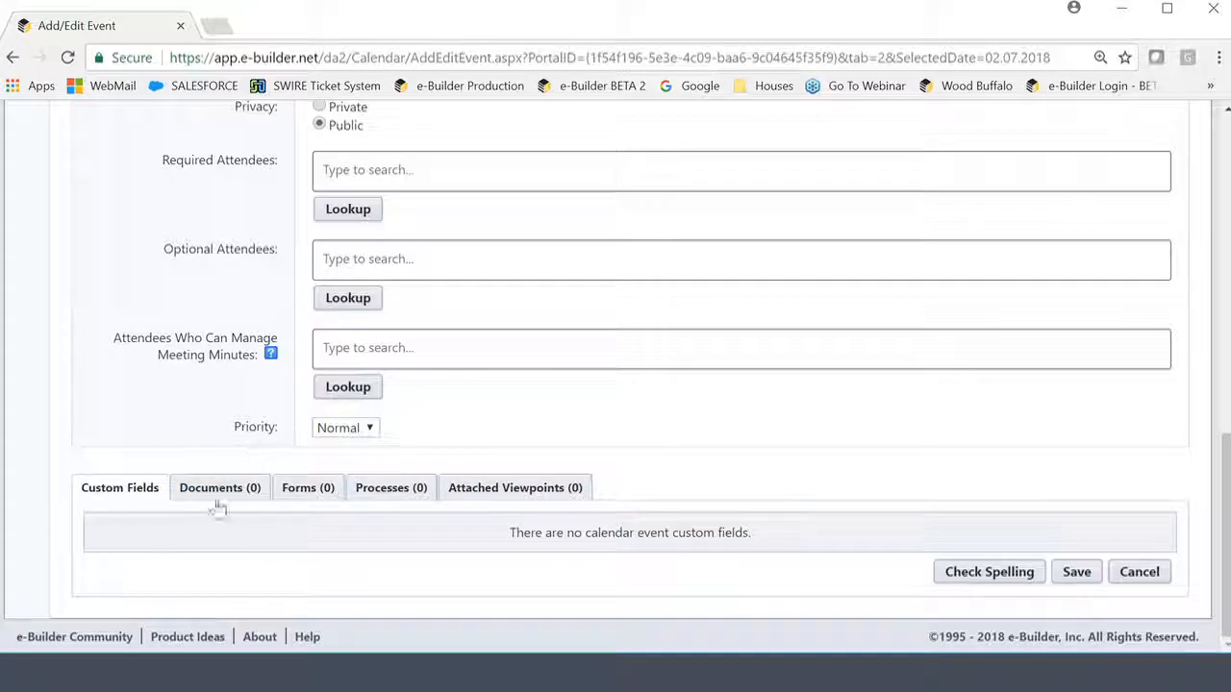
mouse_move(346, 510)
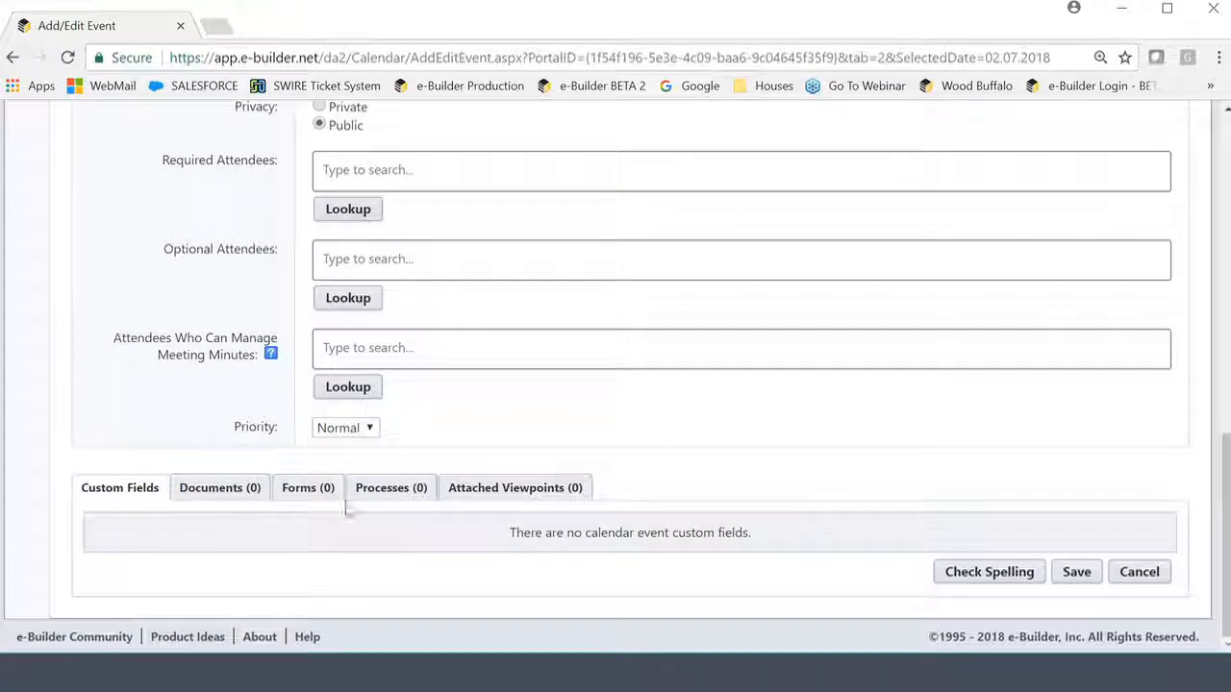
mouse_move(375, 510)
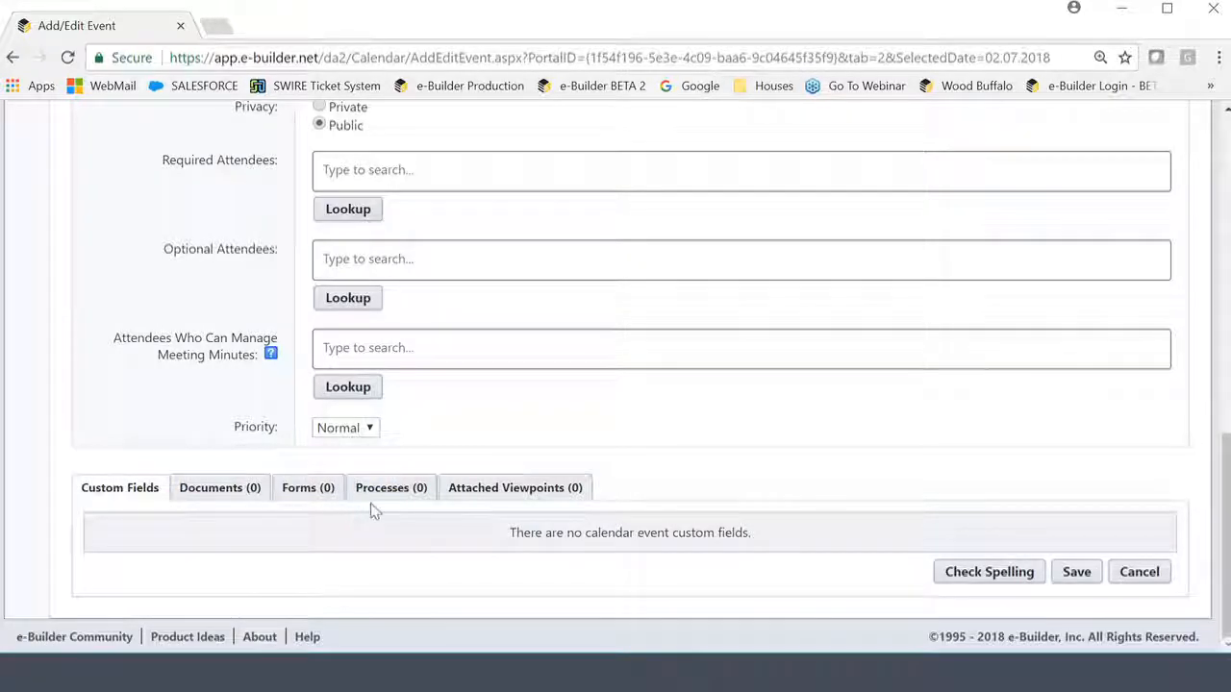
mouse_move(567, 436)
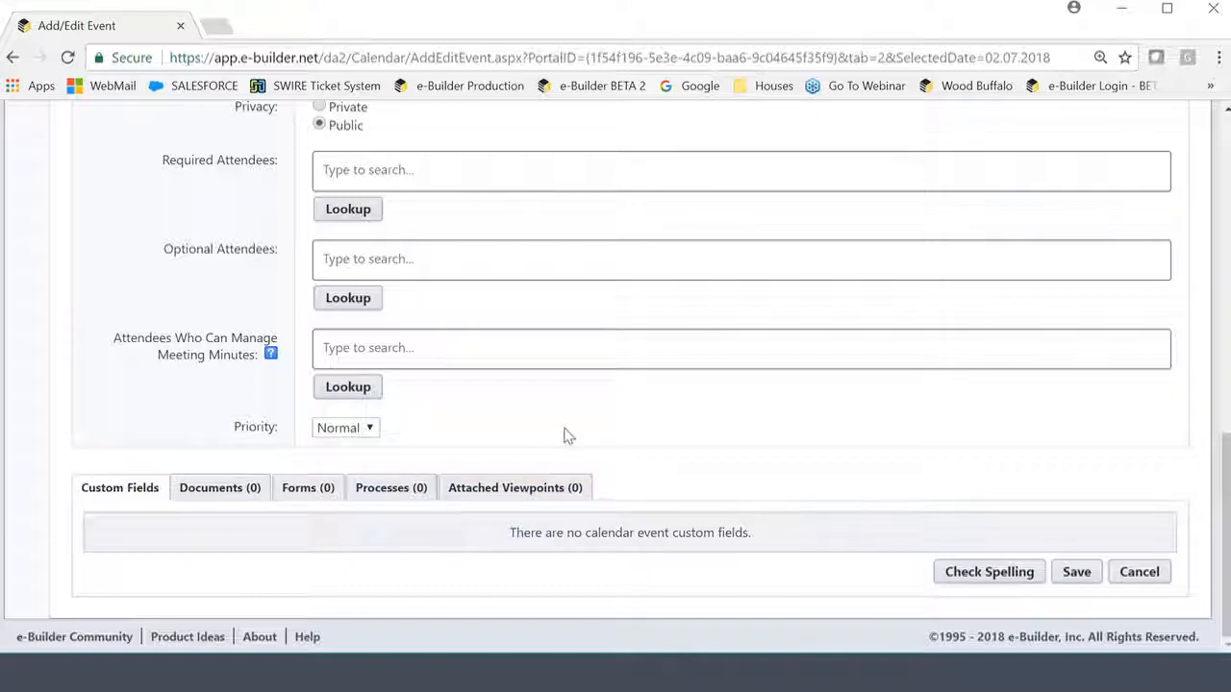